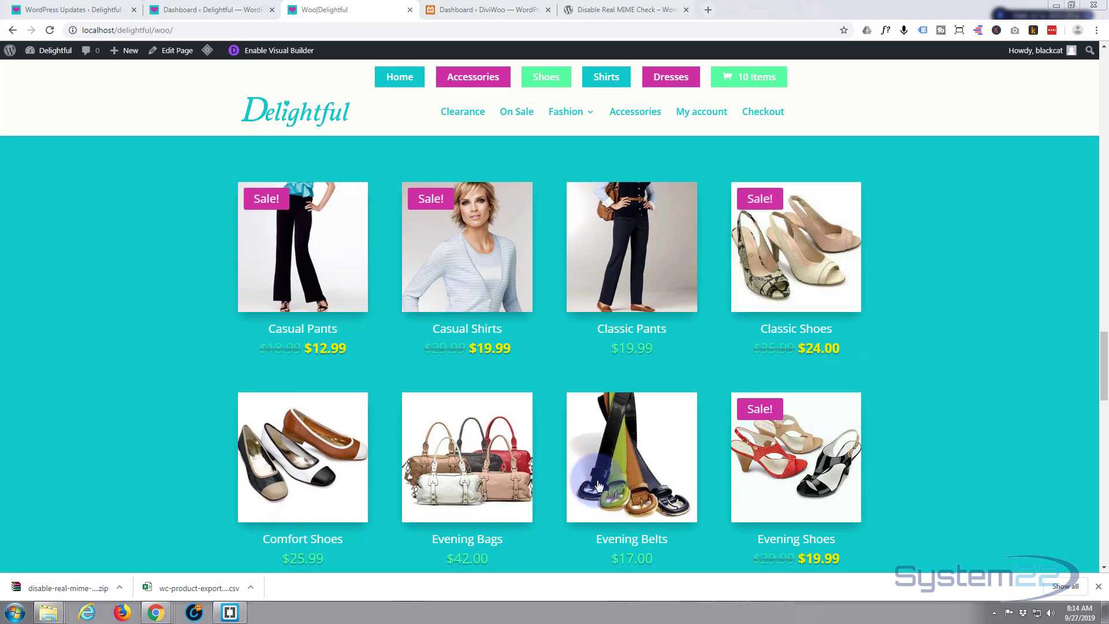
pyautogui.moveTo(929, 337)
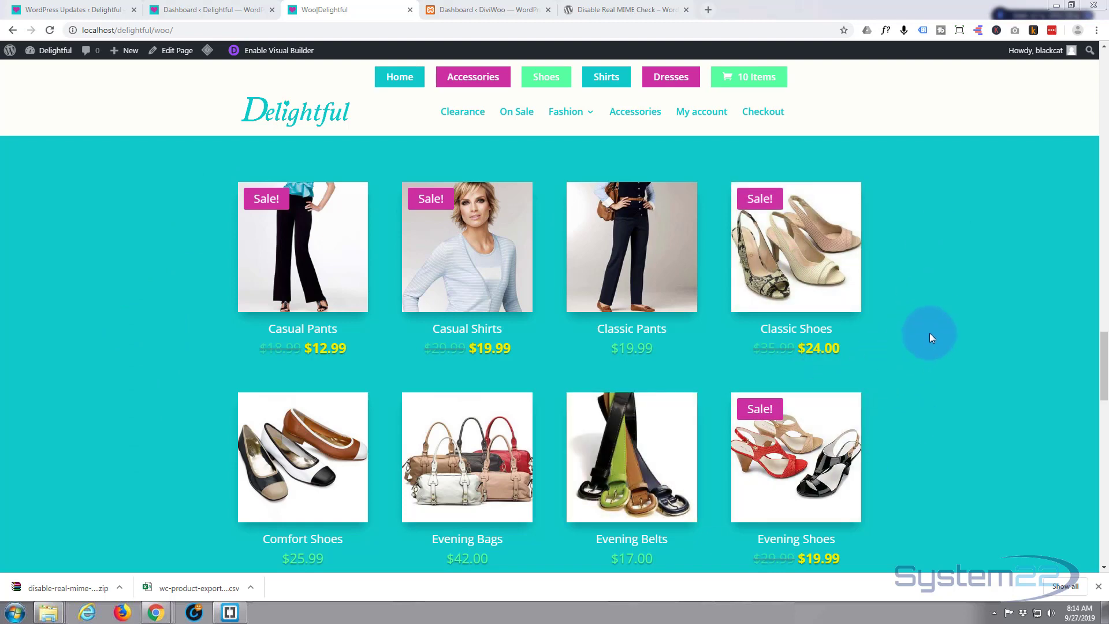
pyautogui.moveTo(957, 270)
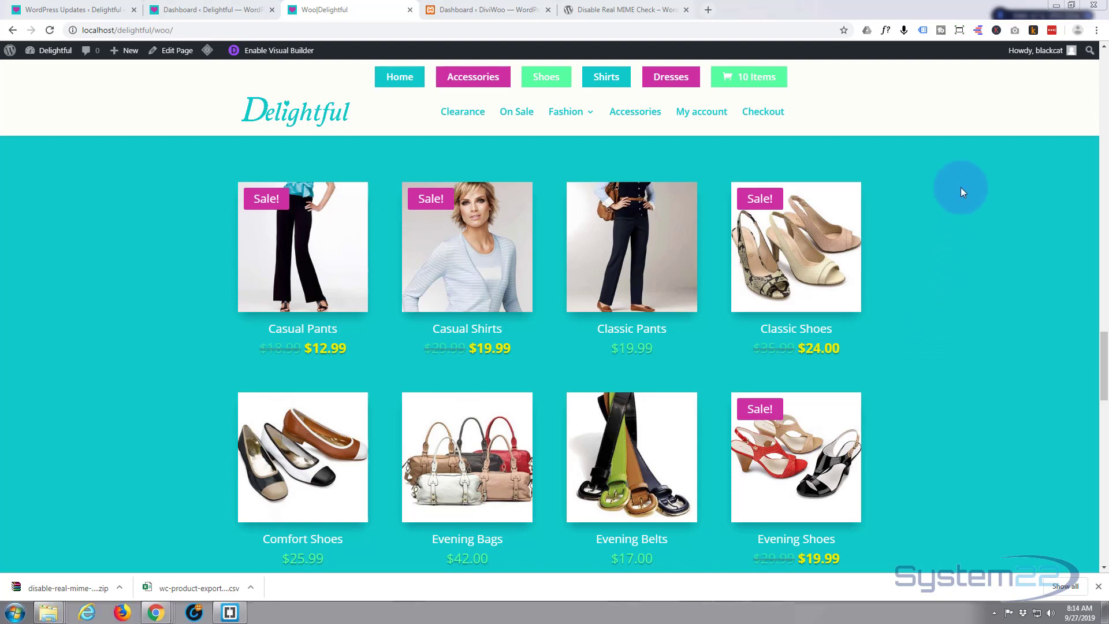
pyautogui.moveTo(960, 477)
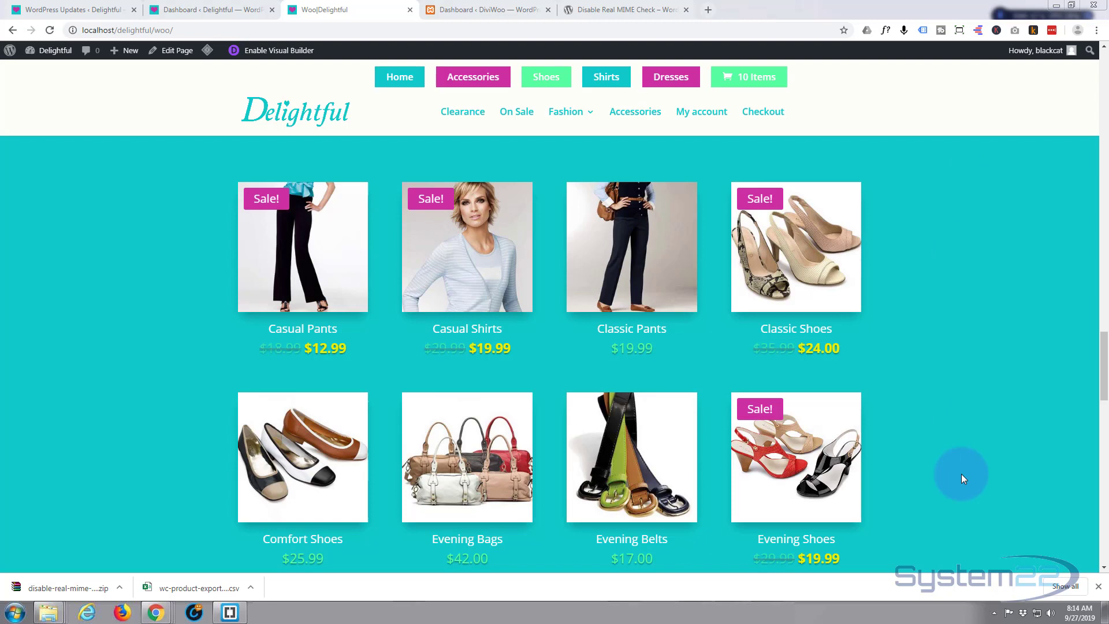
pyautogui.moveTo(21, 293)
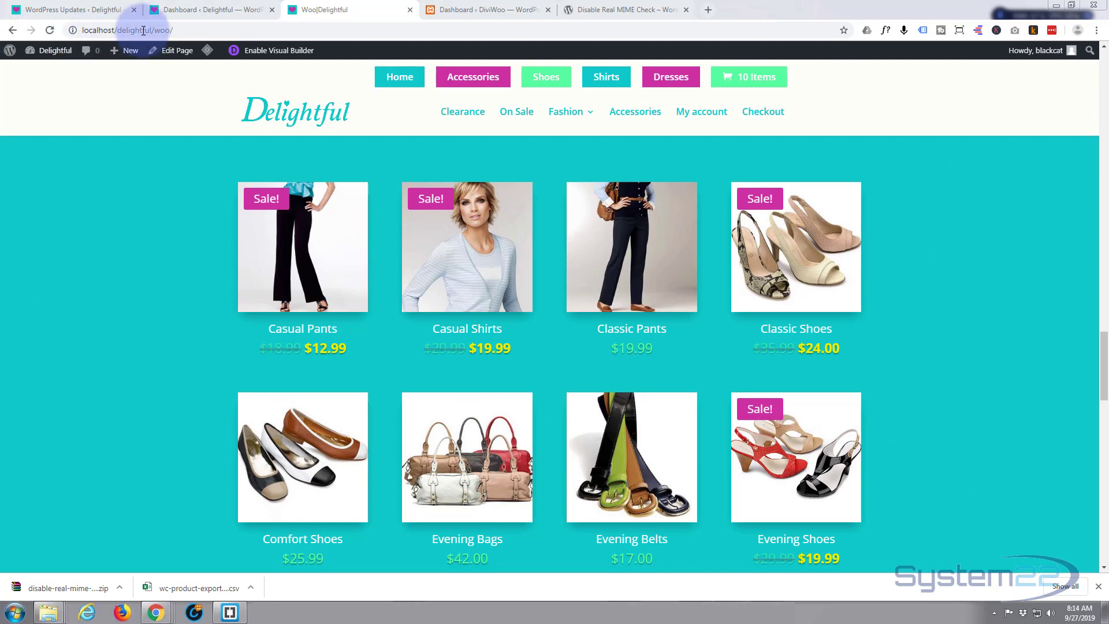
pyautogui.moveTo(212, 10)
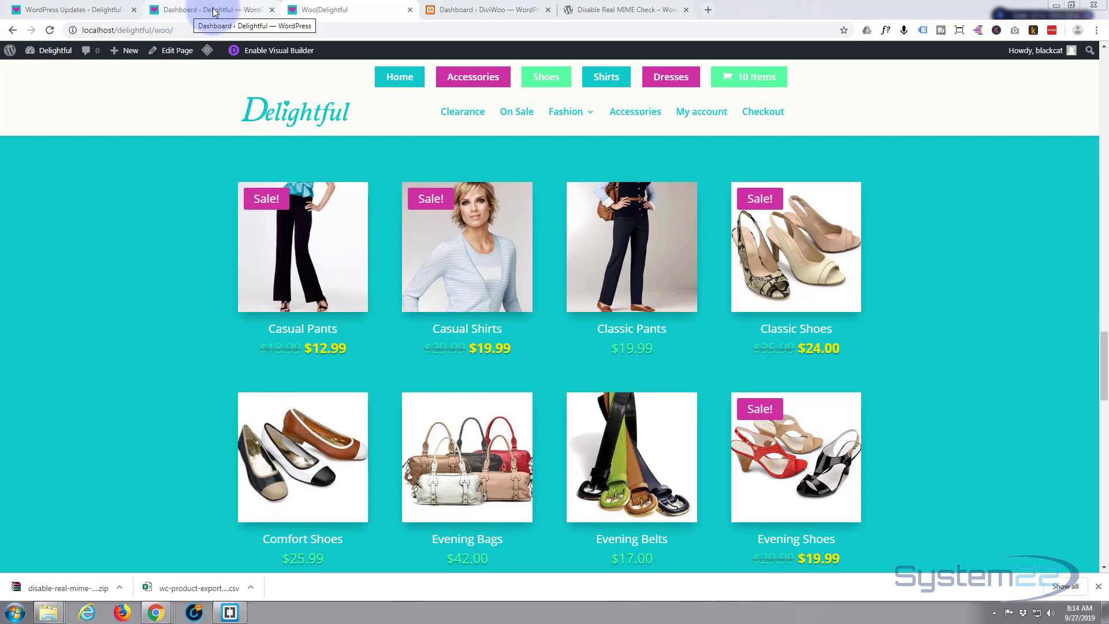
# - Show the Delightful site's All Products list with its 25 published products
pyautogui.click(205, 9)
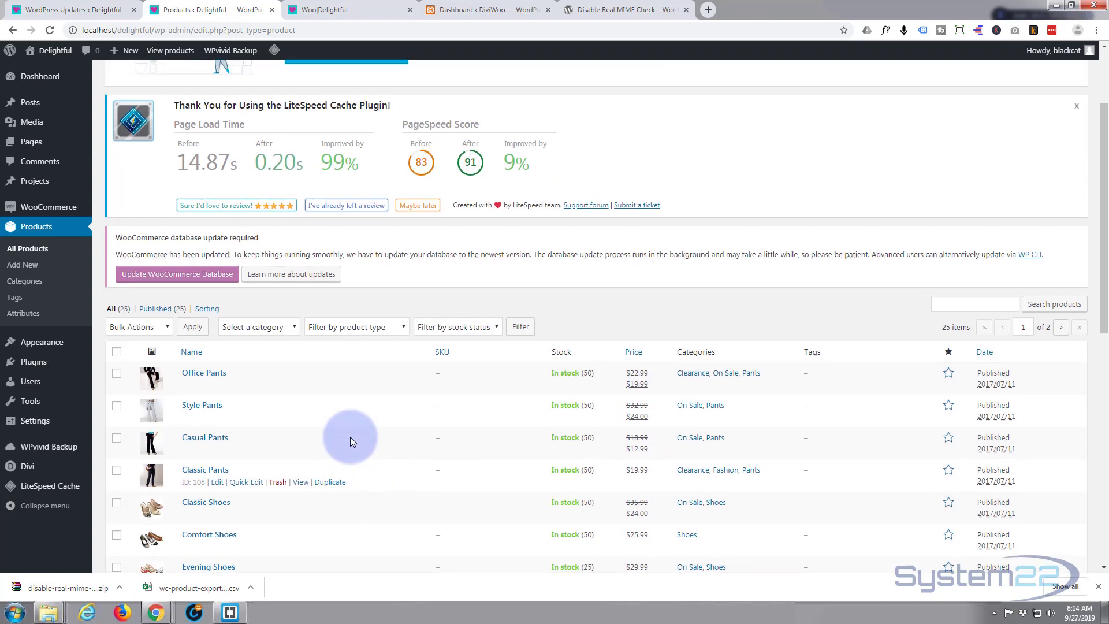
pyautogui.scroll(3)
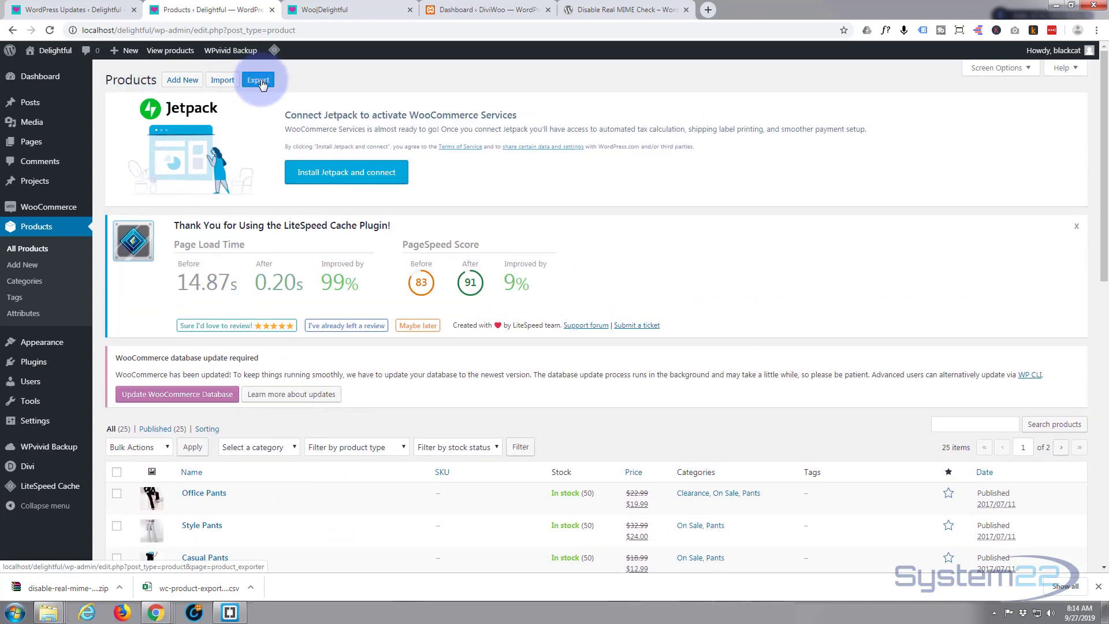
# - Start a product CSV export with 'Yes, export all custom meta' ticked
pyautogui.click(257, 79)
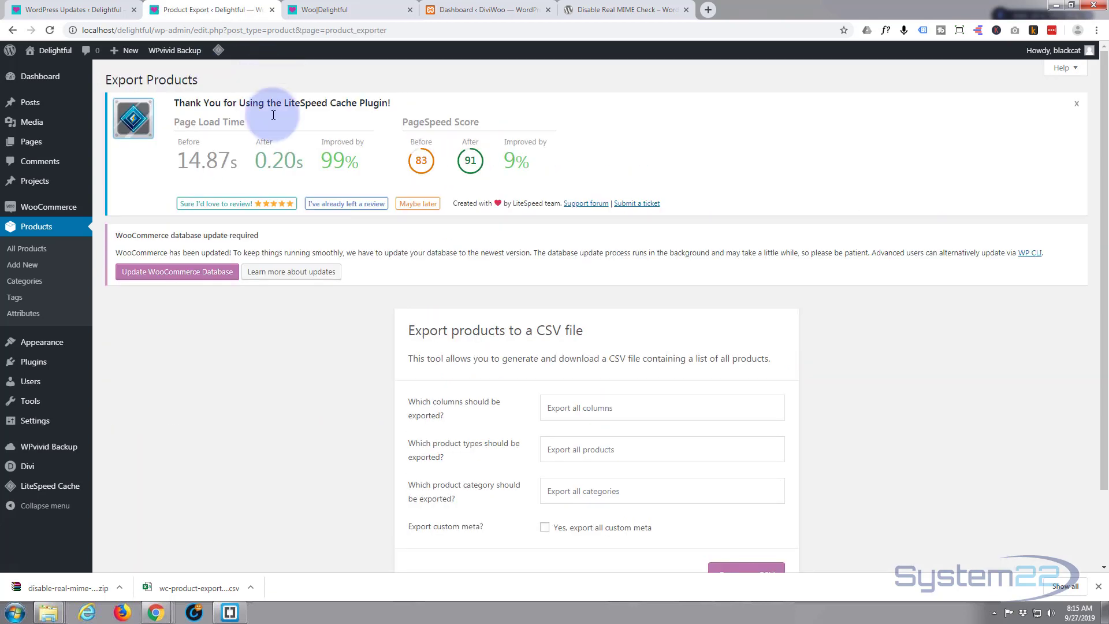
pyautogui.scroll(-3)
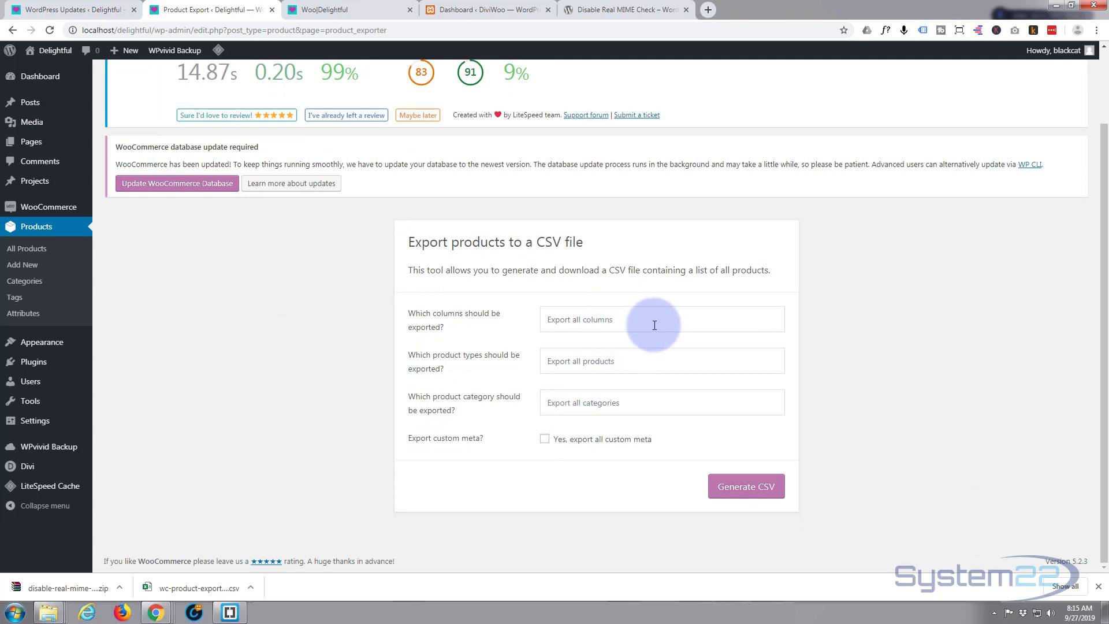
pyautogui.moveTo(628, 405)
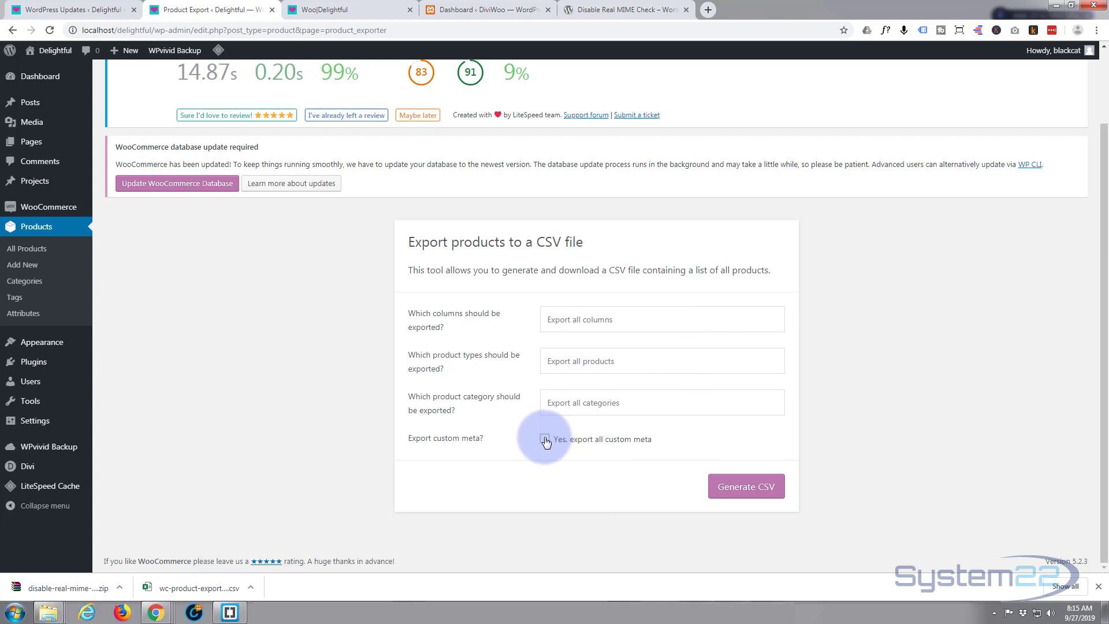
pyautogui.click(544, 438)
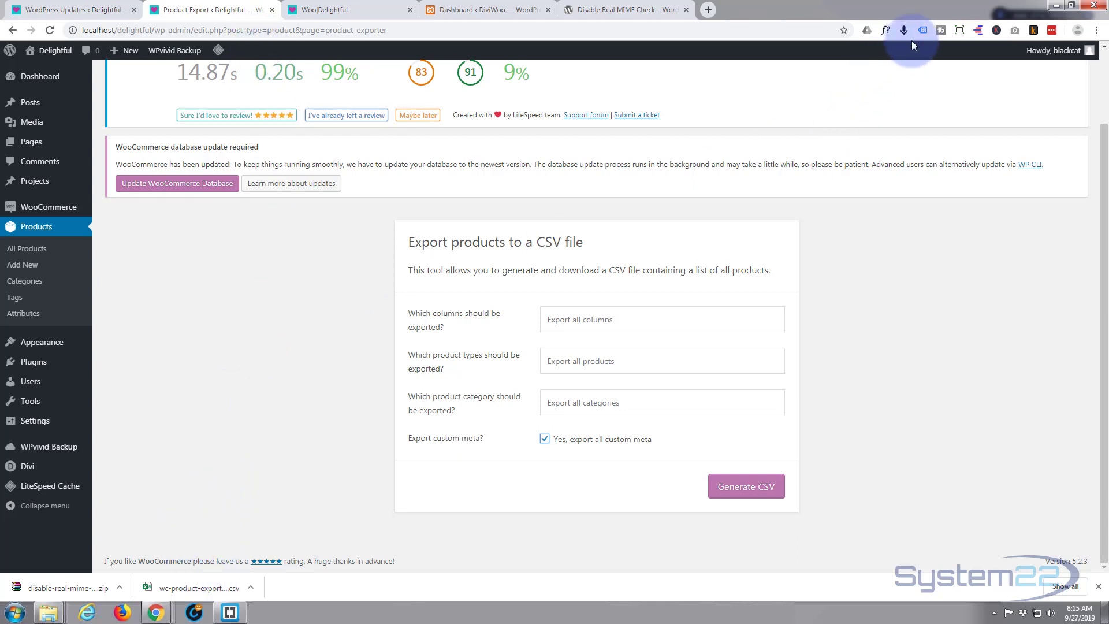
pyautogui.moveTo(886, 30)
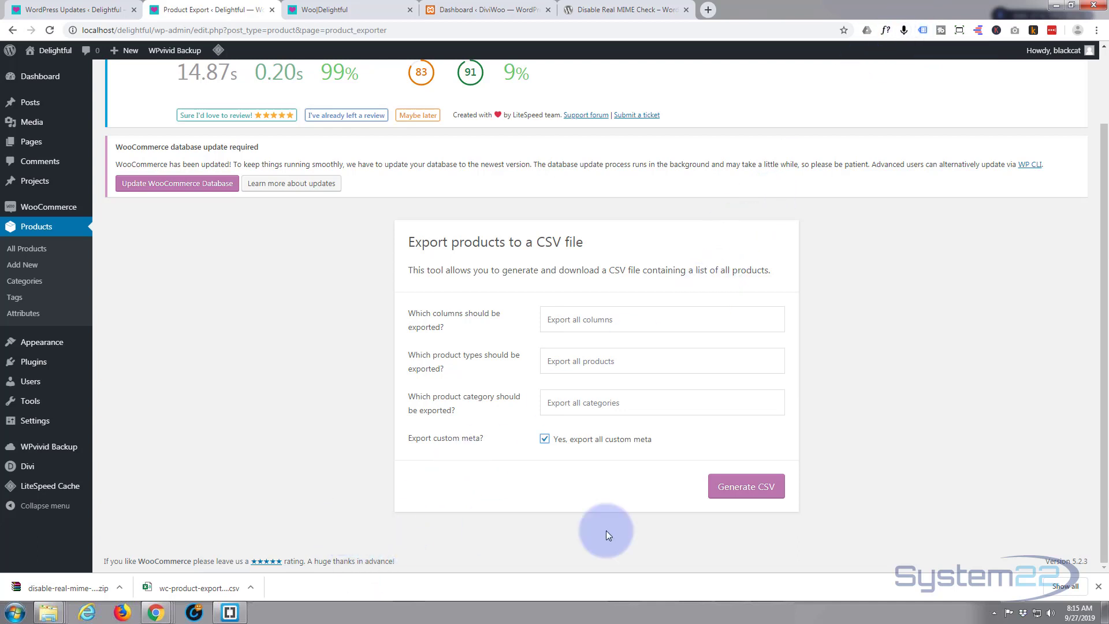
pyautogui.moveTo(856, 527)
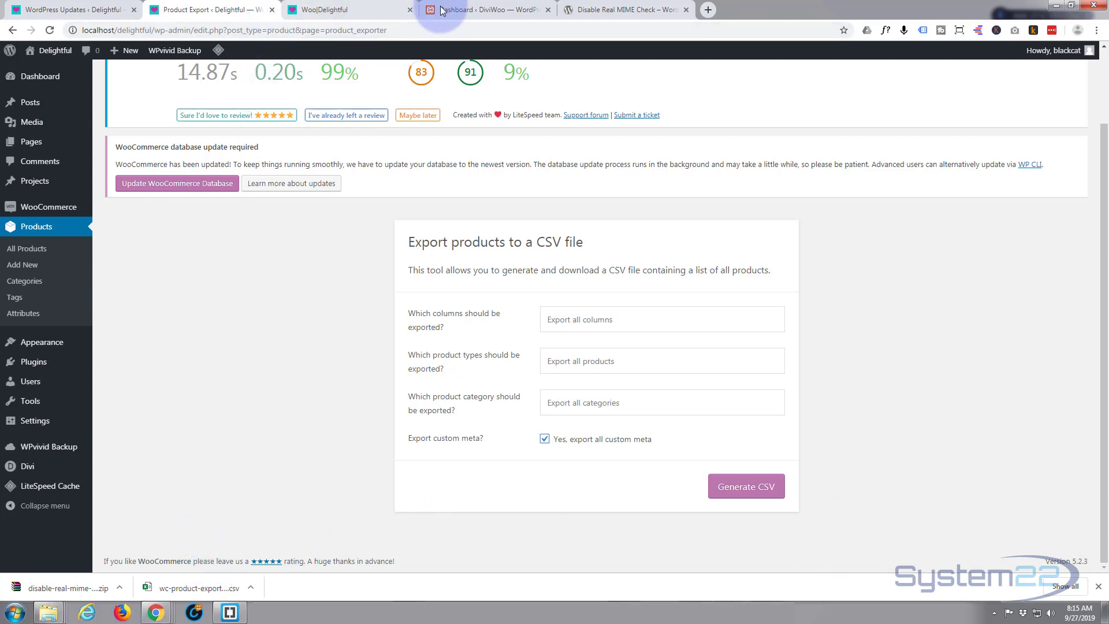
# - Show the DiviWoo site's empty All Products page offering to start an import
pyautogui.click(484, 9)
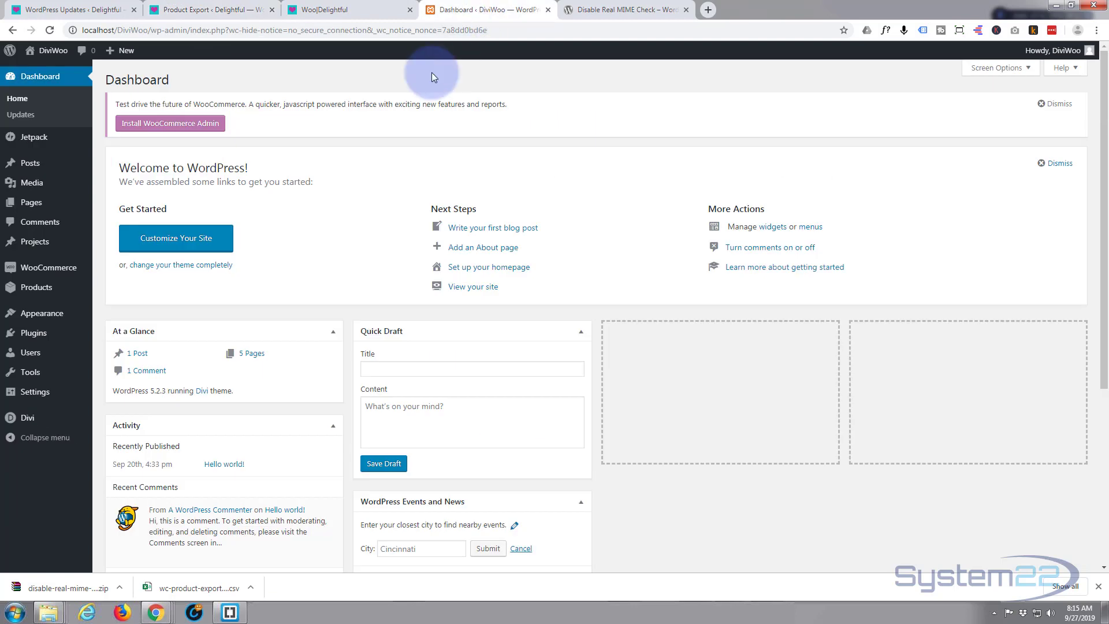
pyautogui.moveTo(342, 283)
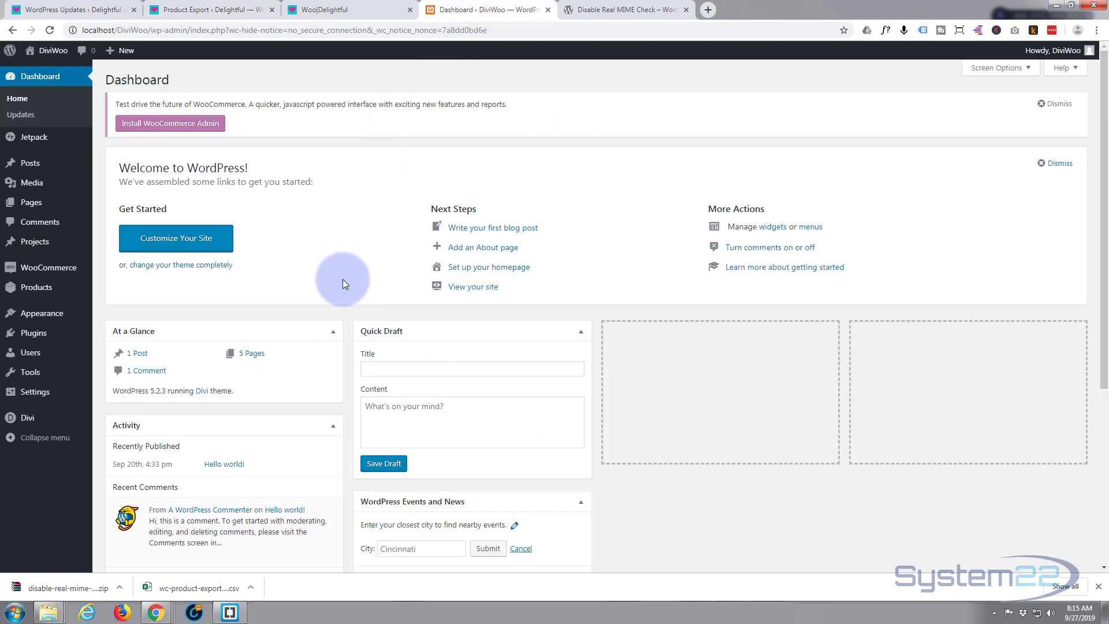
pyautogui.moveTo(60, 130)
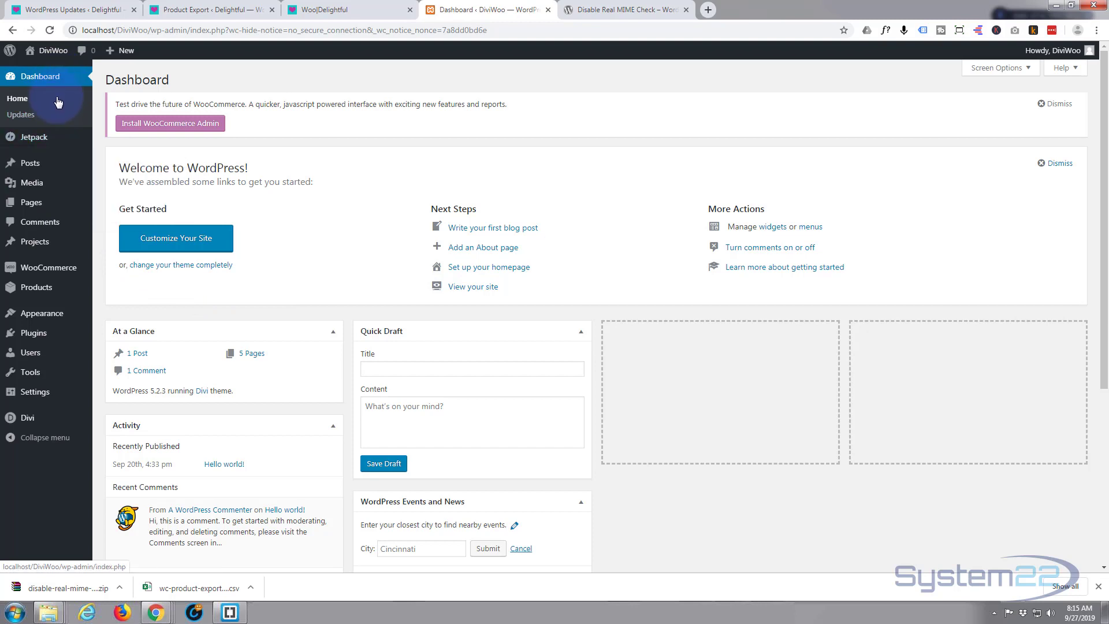
pyautogui.moveTo(48, 267)
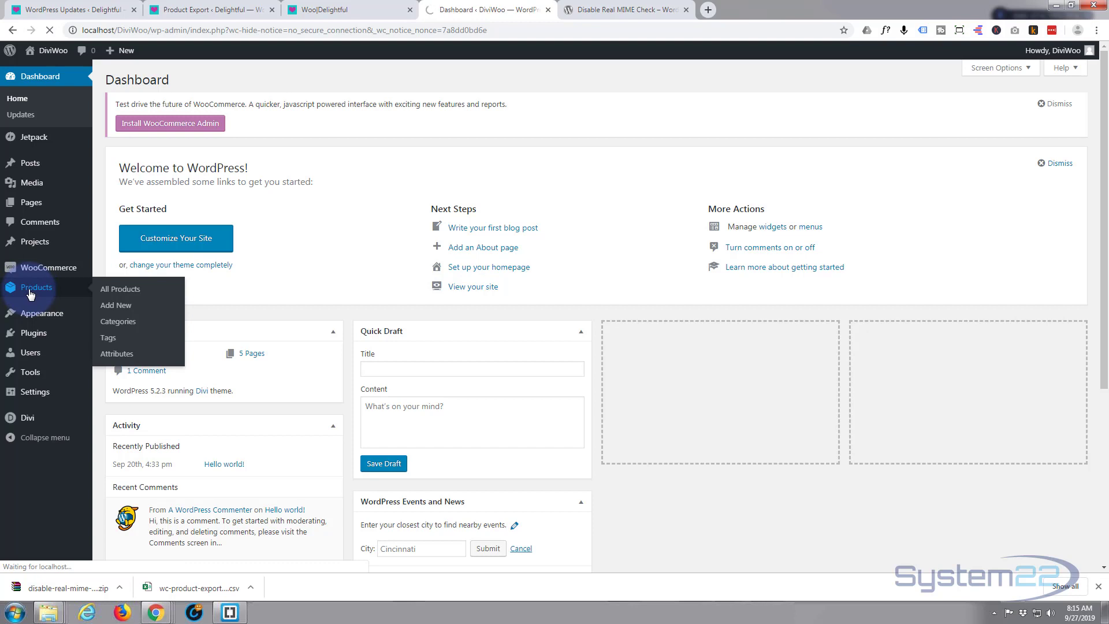
pyautogui.click(119, 289)
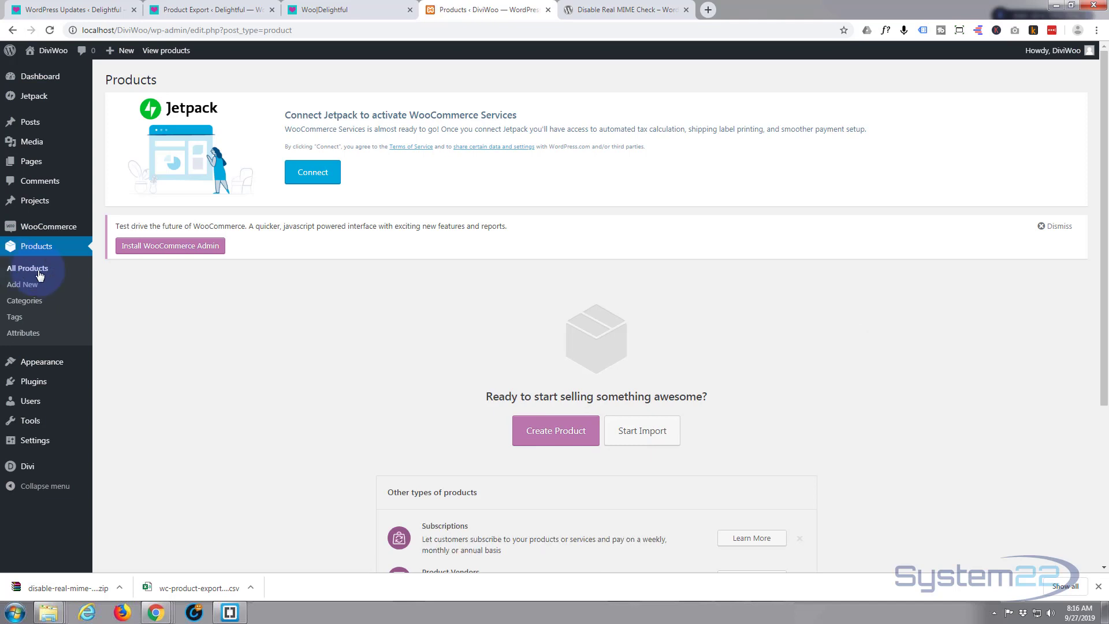
pyautogui.scroll(-3)
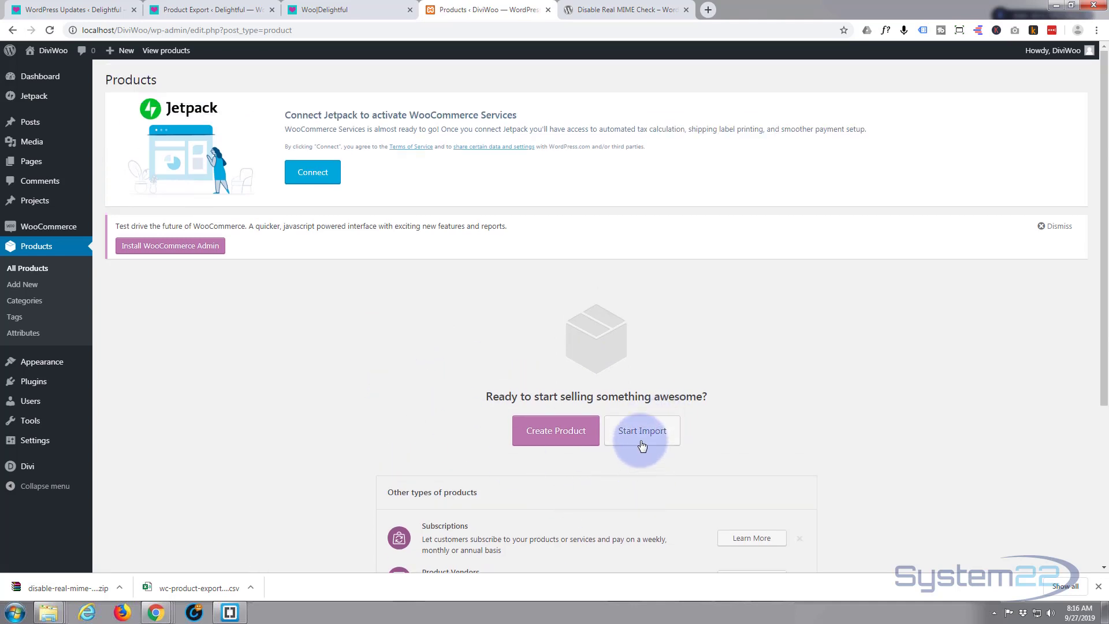
# - Start the DiviWoo product import with the exported CSV chosen and continue
pyautogui.click(641, 429)
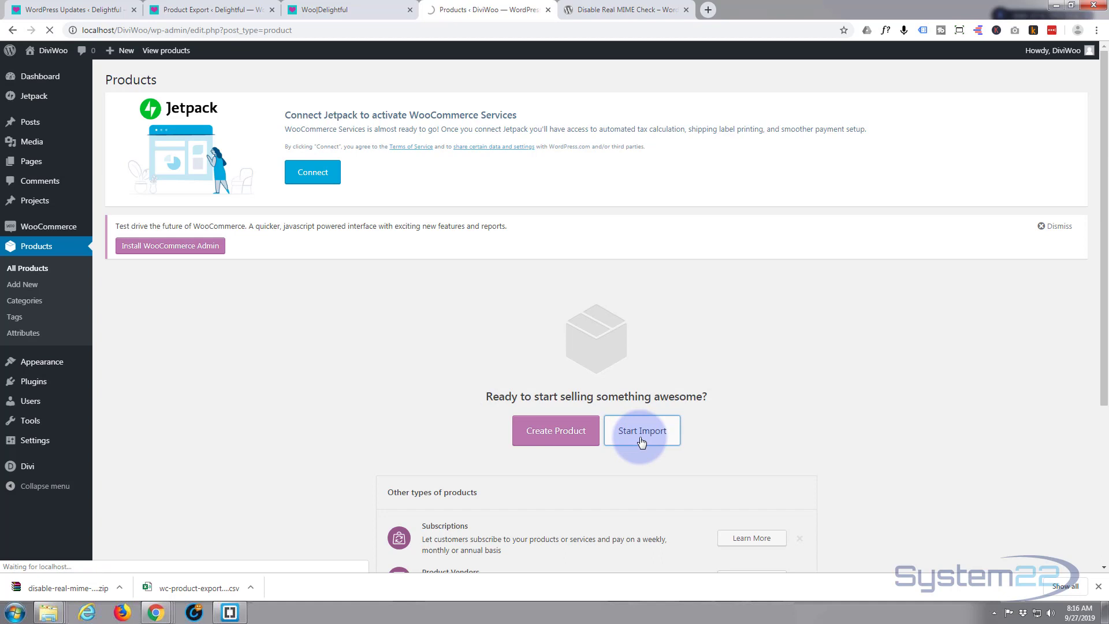
pyautogui.click(641, 429)
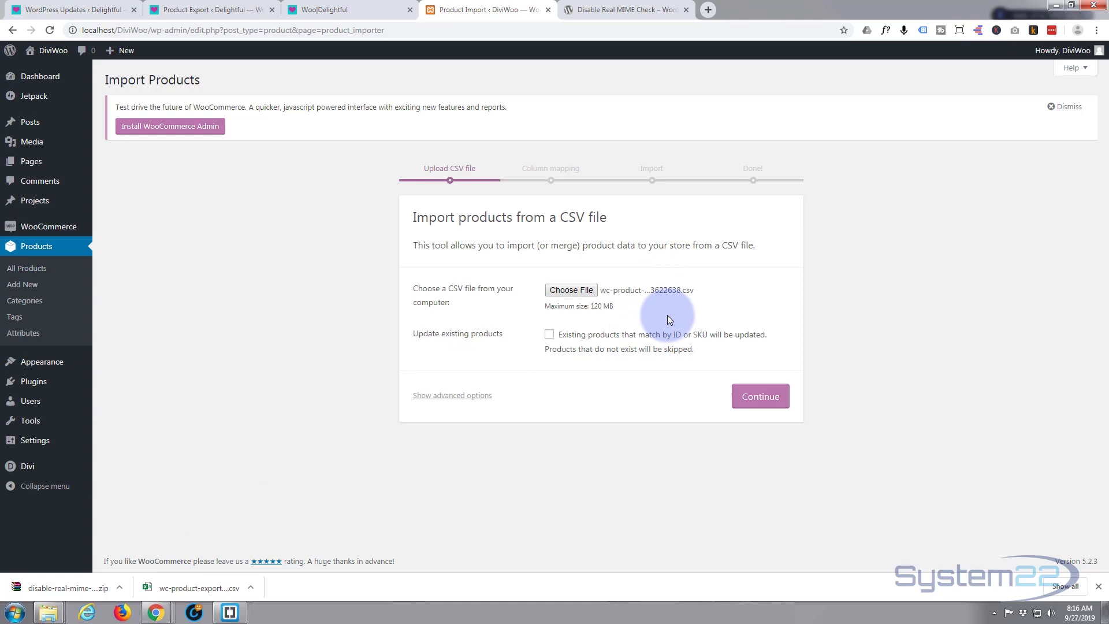
pyautogui.moveTo(372, 373)
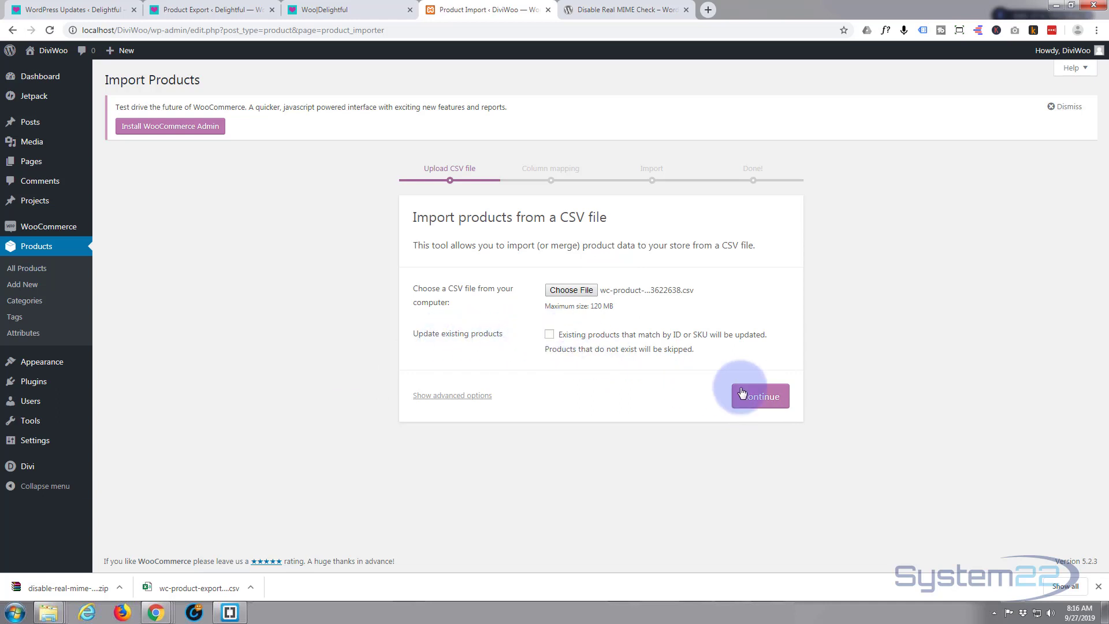
pyautogui.click(759, 396)
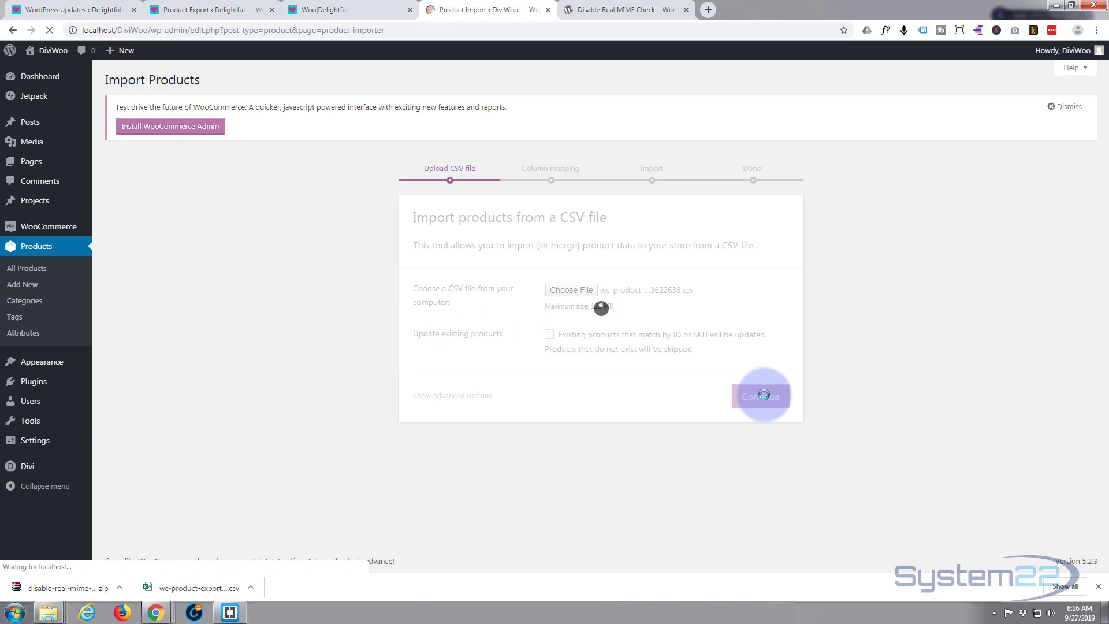
# - Note the 'file type is not permitted for security reasons' upload error on DiviWoo
pyautogui.click(760, 395)
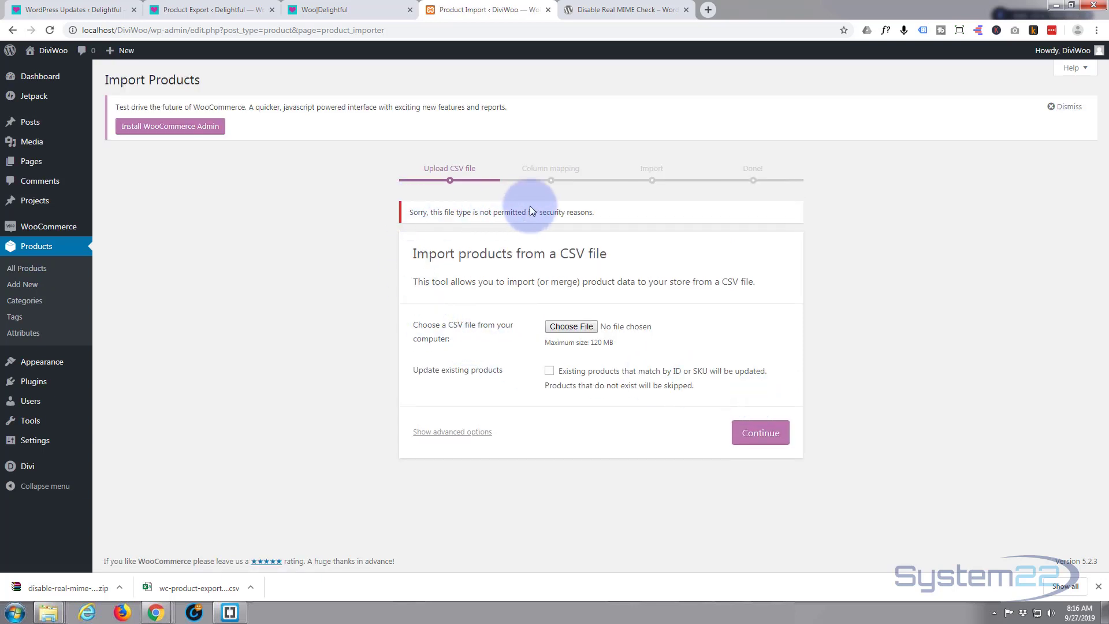
pyautogui.moveTo(487, 211); pyautogui.dragTo(593, 212)
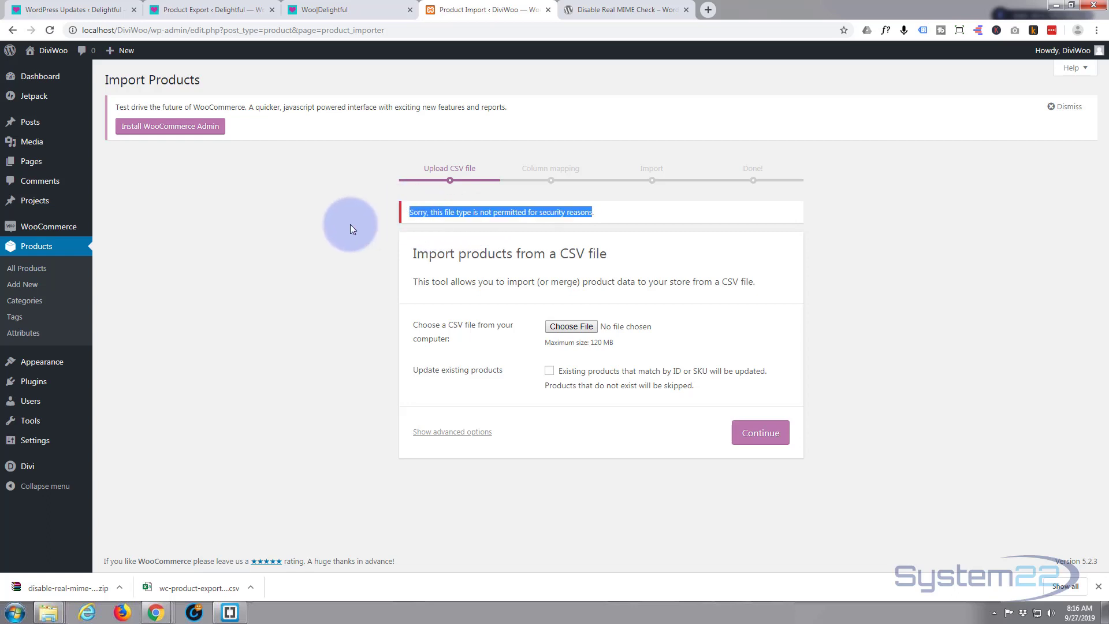
pyautogui.moveTo(296, 265)
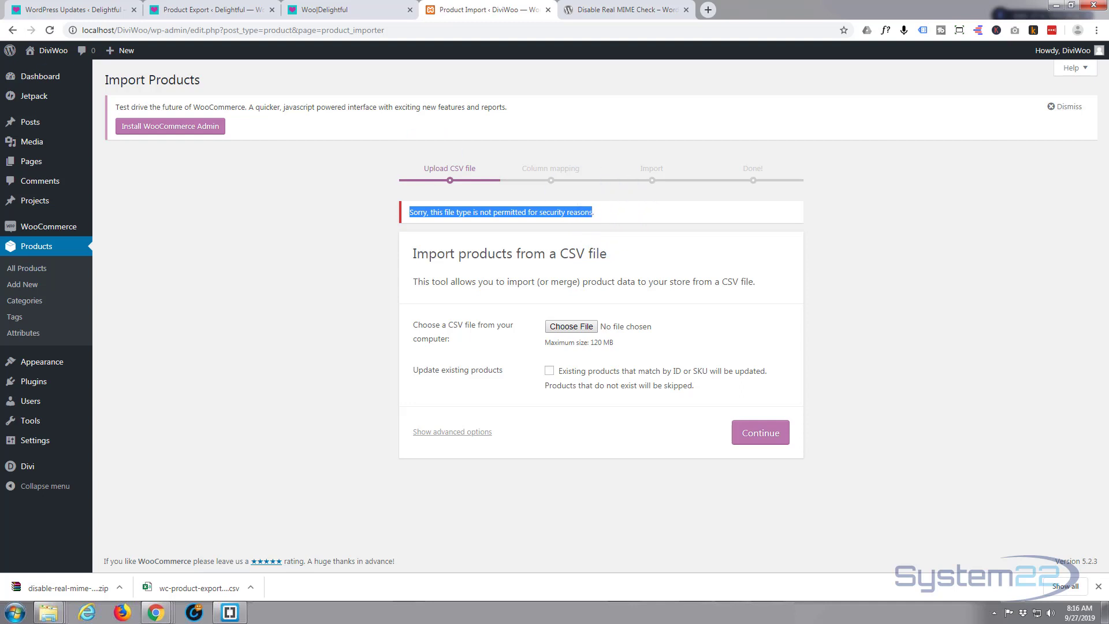
pyautogui.click(70, 9)
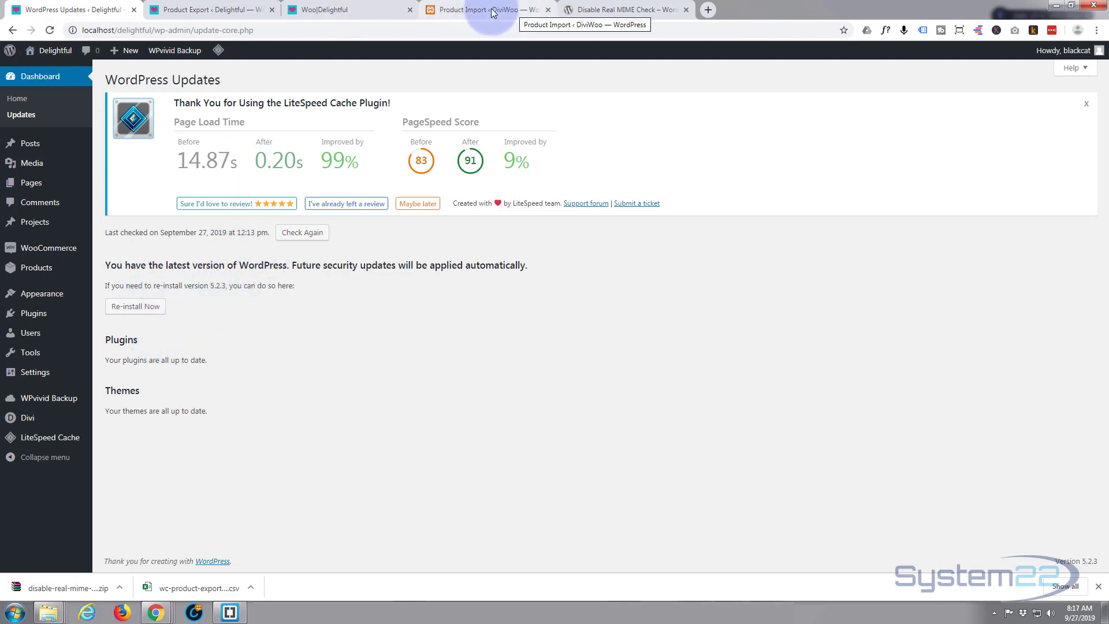
pyautogui.click(481, 9)
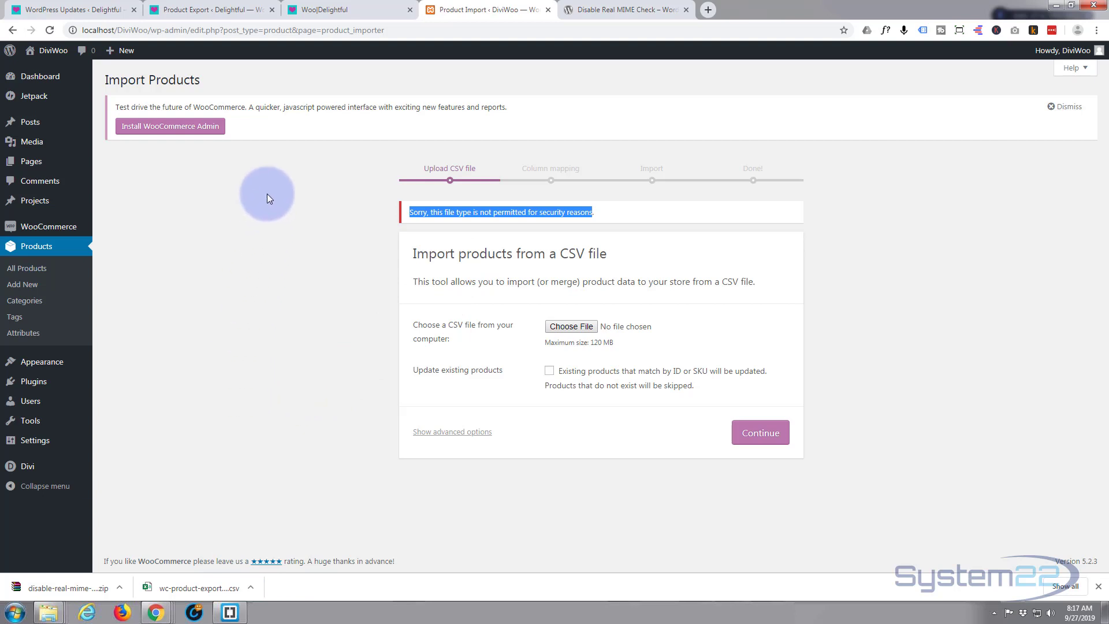
pyautogui.moveTo(368, 209)
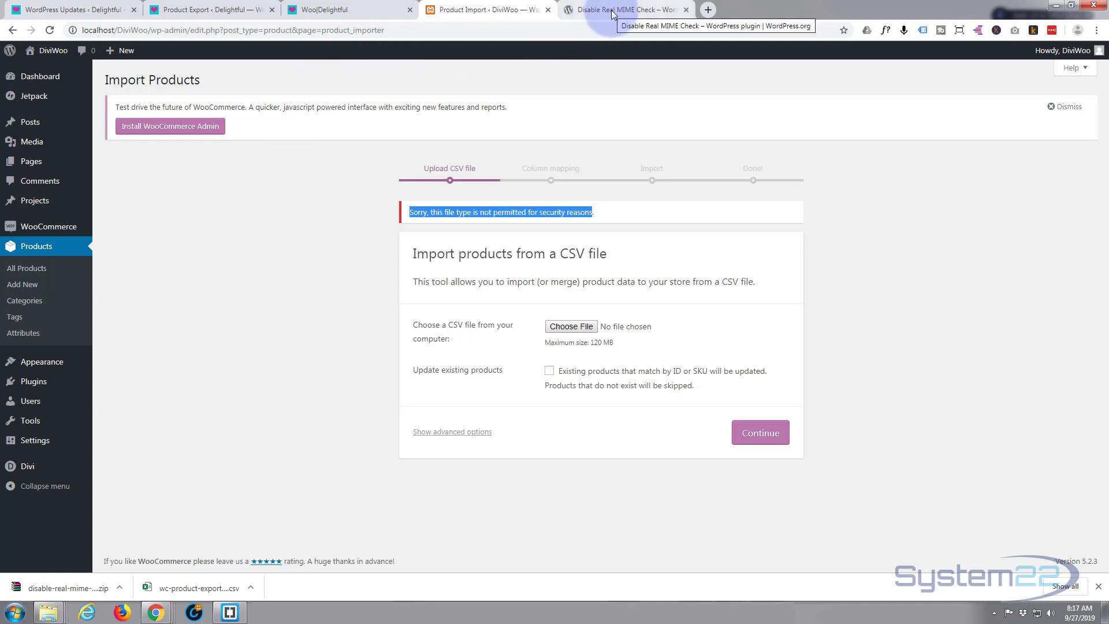
# - Download the Disable Real MIME Check plugin zip from the WordPress.org directory
pyautogui.click(625, 10)
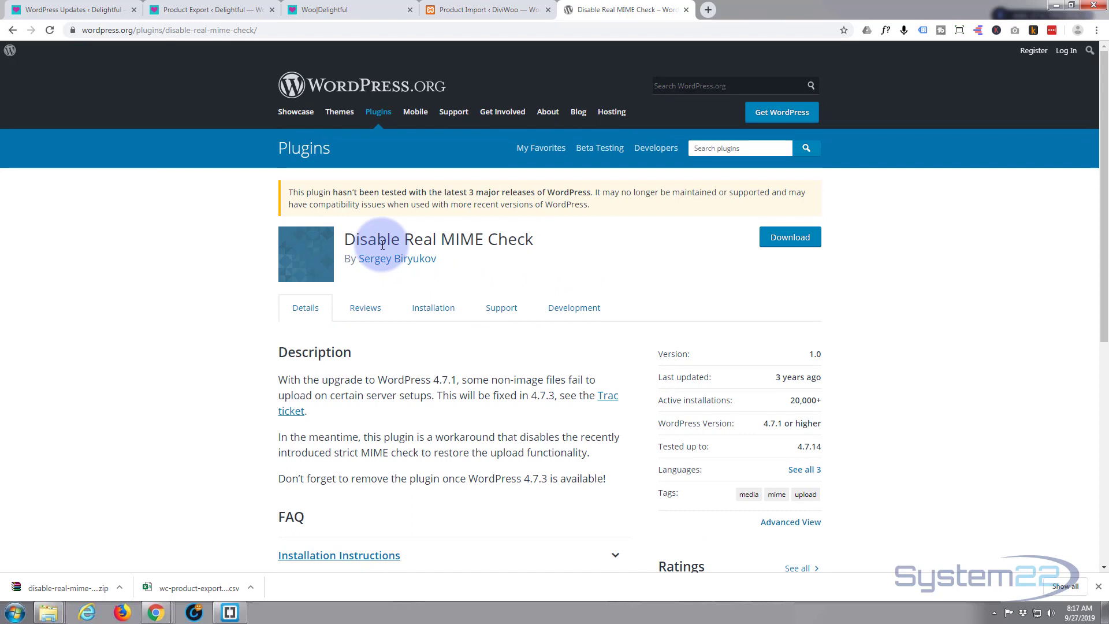
pyautogui.moveTo(601, 237)
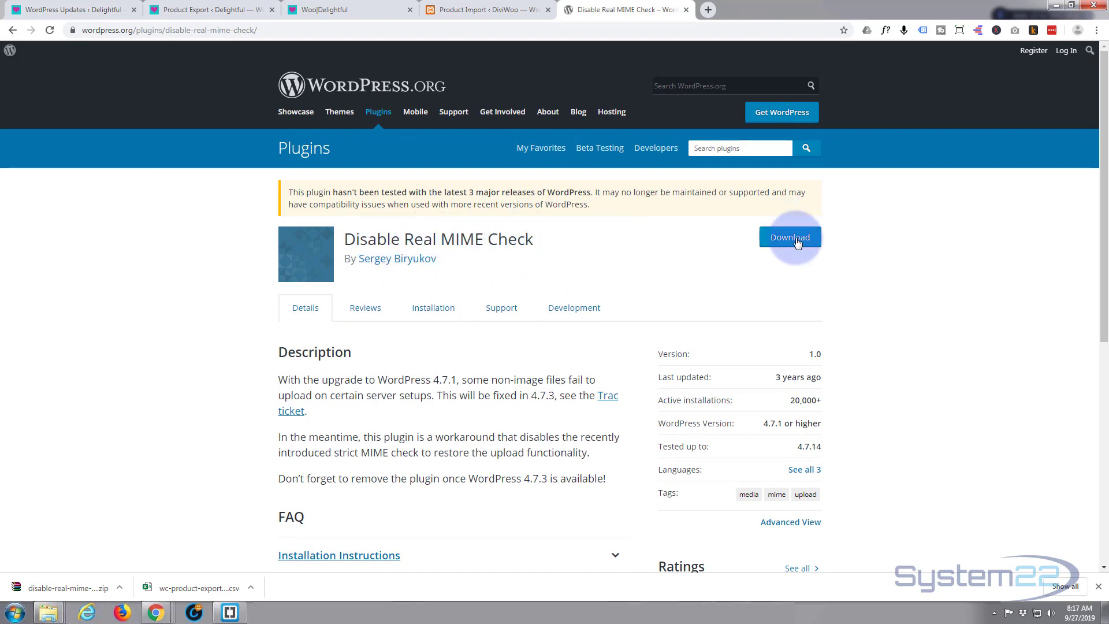
pyautogui.click(789, 237)
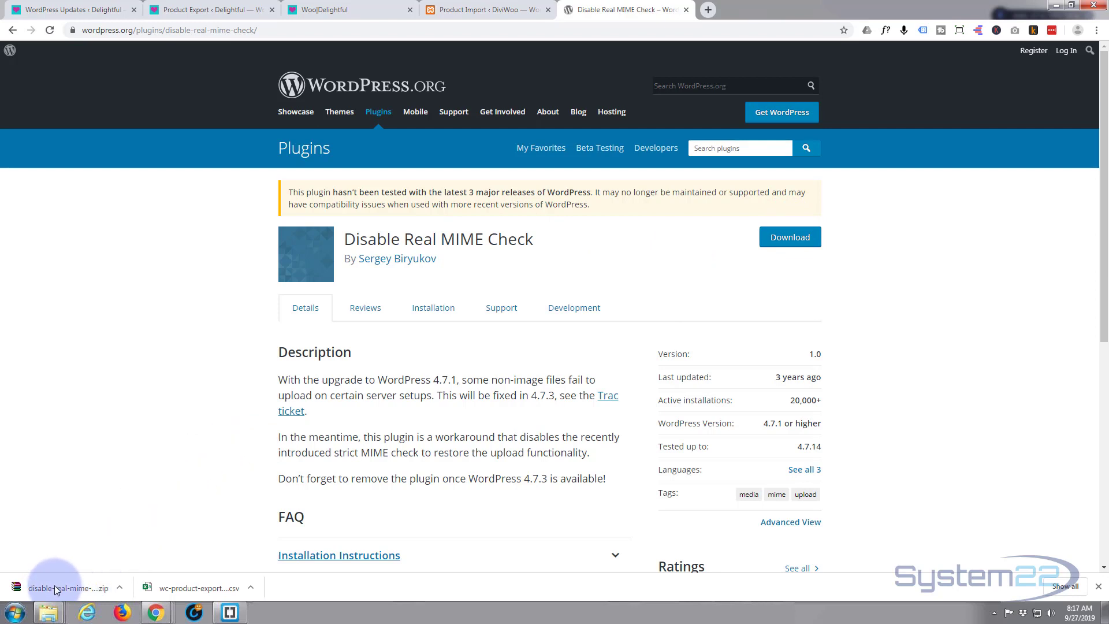
pyautogui.moveTo(161, 252)
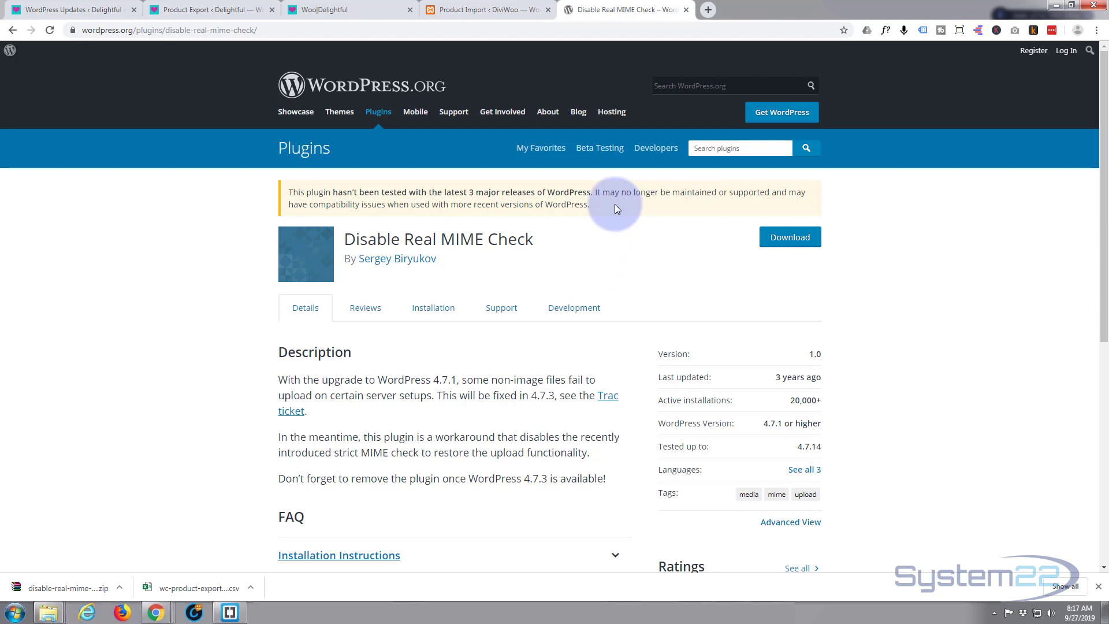
pyautogui.moveTo(466, 9)
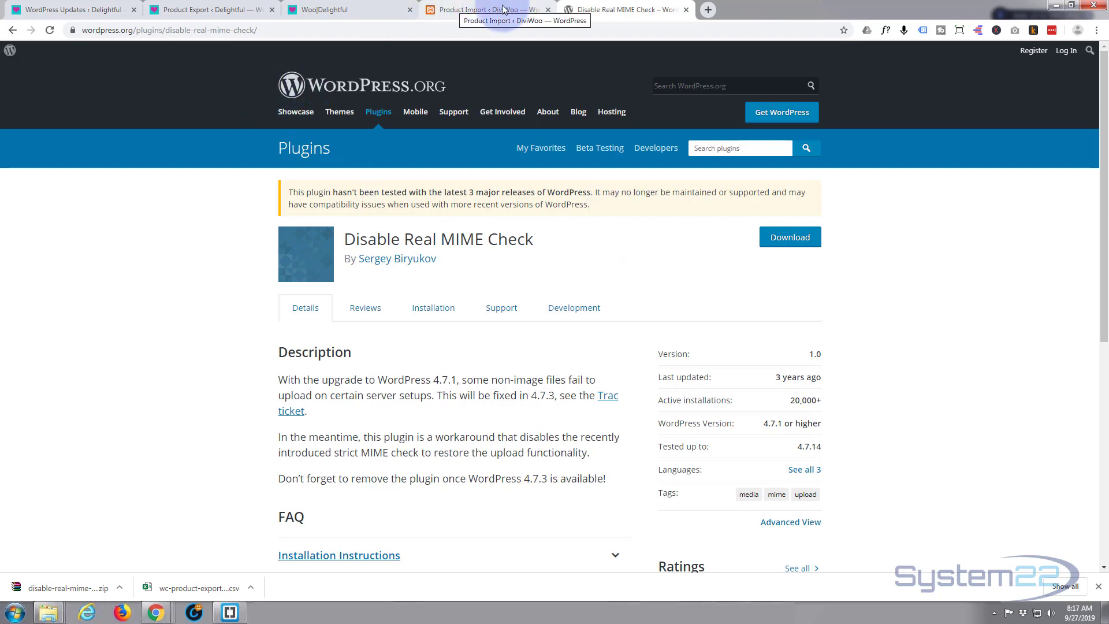
# - Choose the Disable Real MIME Check zip in DiviWoo's Upload Plugin form
pyautogui.click(488, 9)
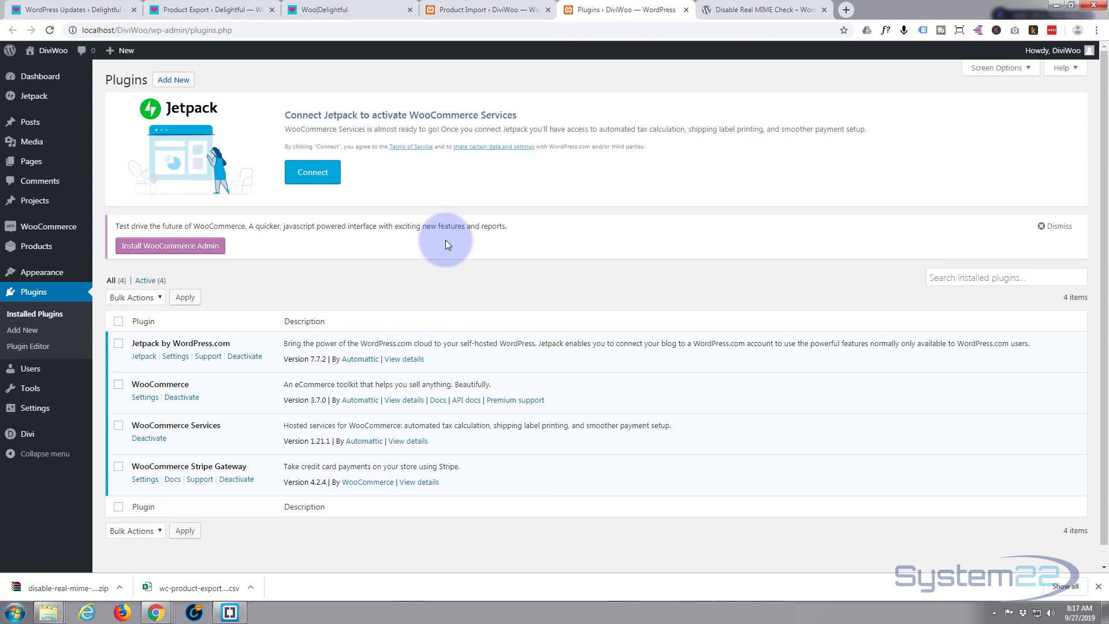
pyautogui.click(173, 79)
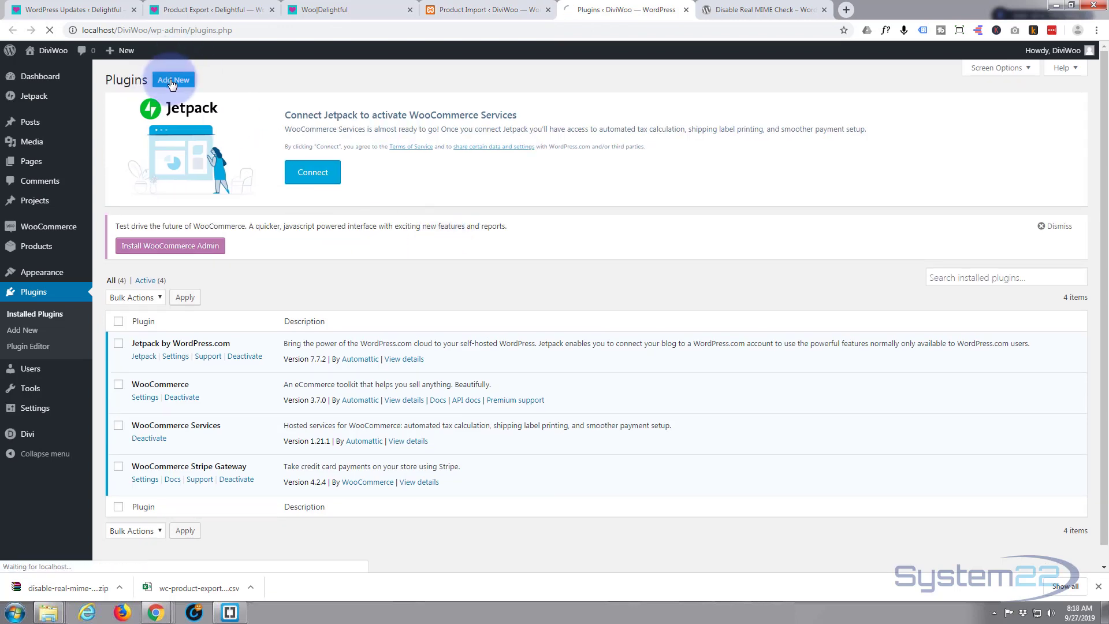
pyautogui.click(173, 79)
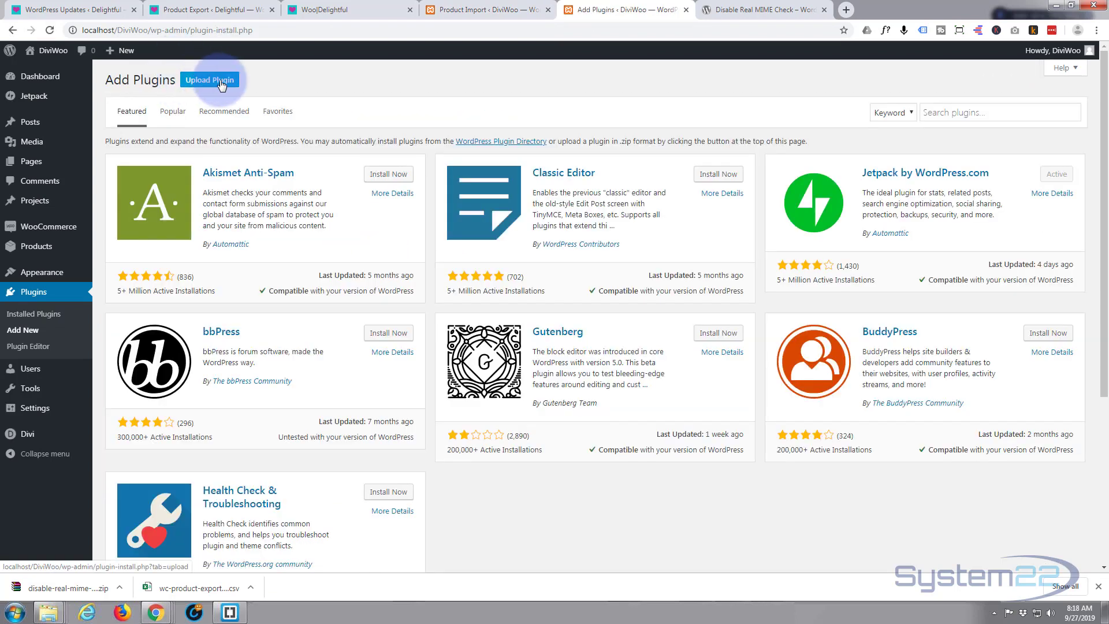
pyautogui.click(209, 79)
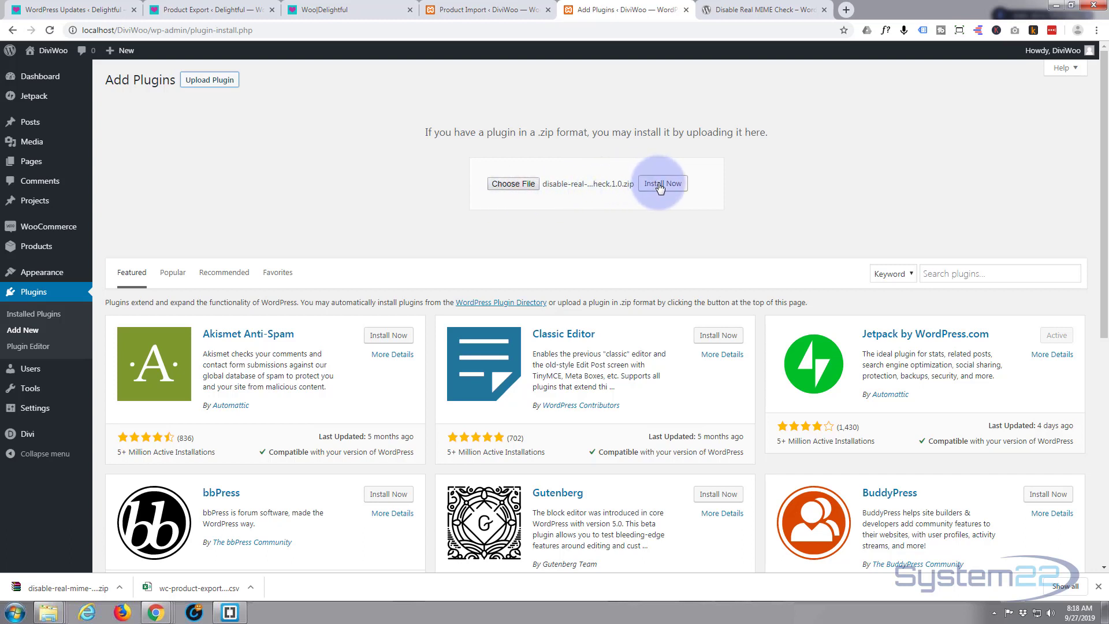
# - Install and activate Disable Real MIME Check, now among five active plugins
pyautogui.click(661, 183)
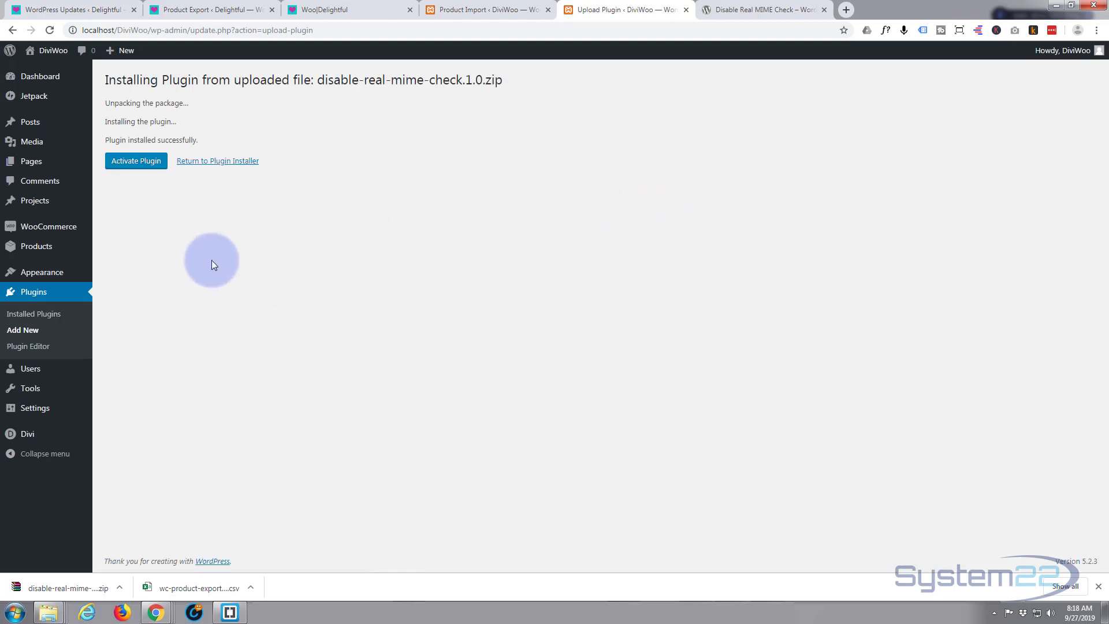
pyautogui.click(136, 161)
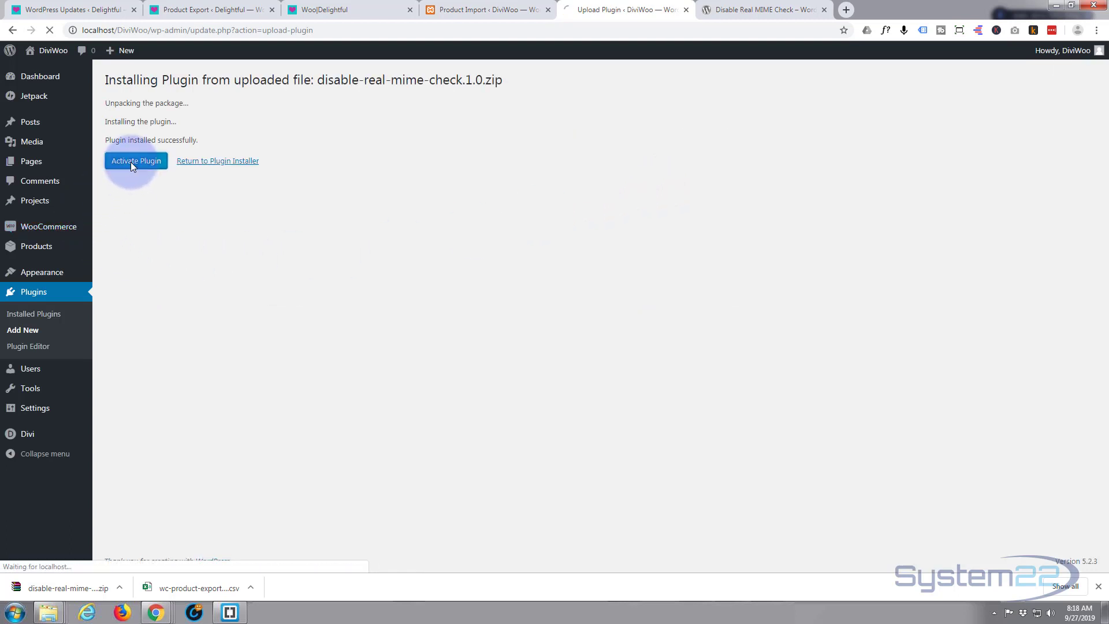
pyautogui.click(136, 161)
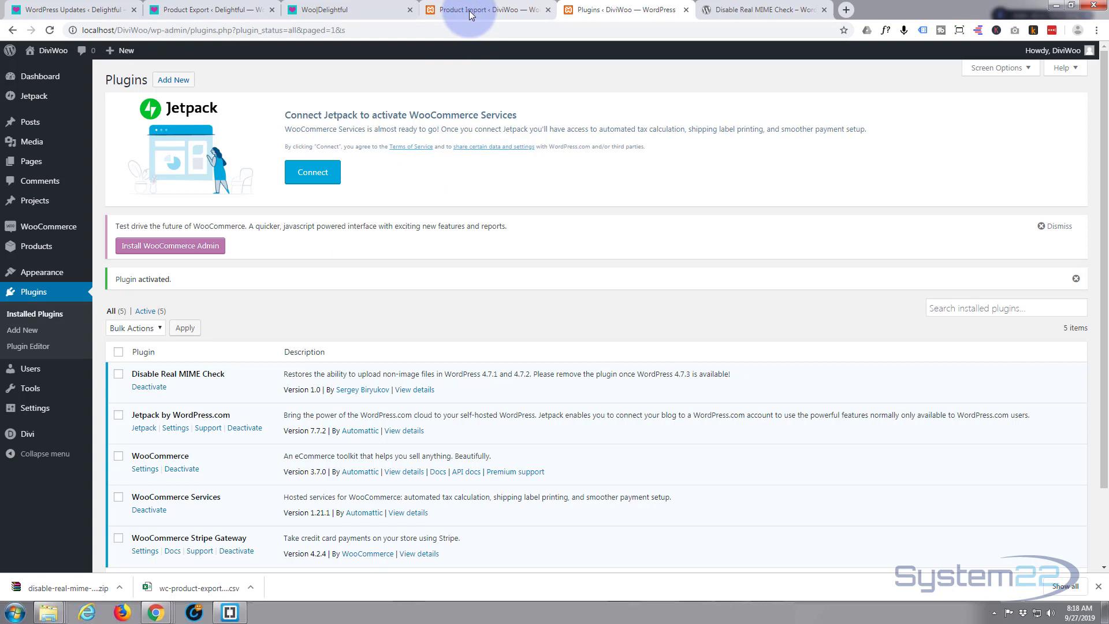
# - Reload the DiviWoo importer, error gone, and submit the exported CSV again
pyautogui.click(471, 10)
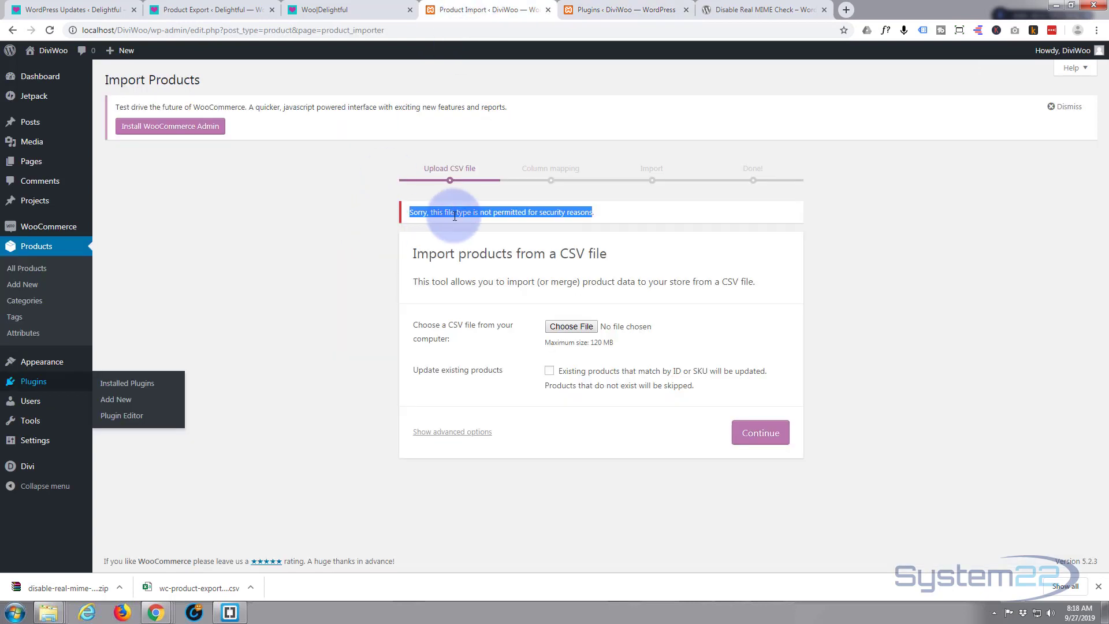
pyautogui.moveTo(48, 30)
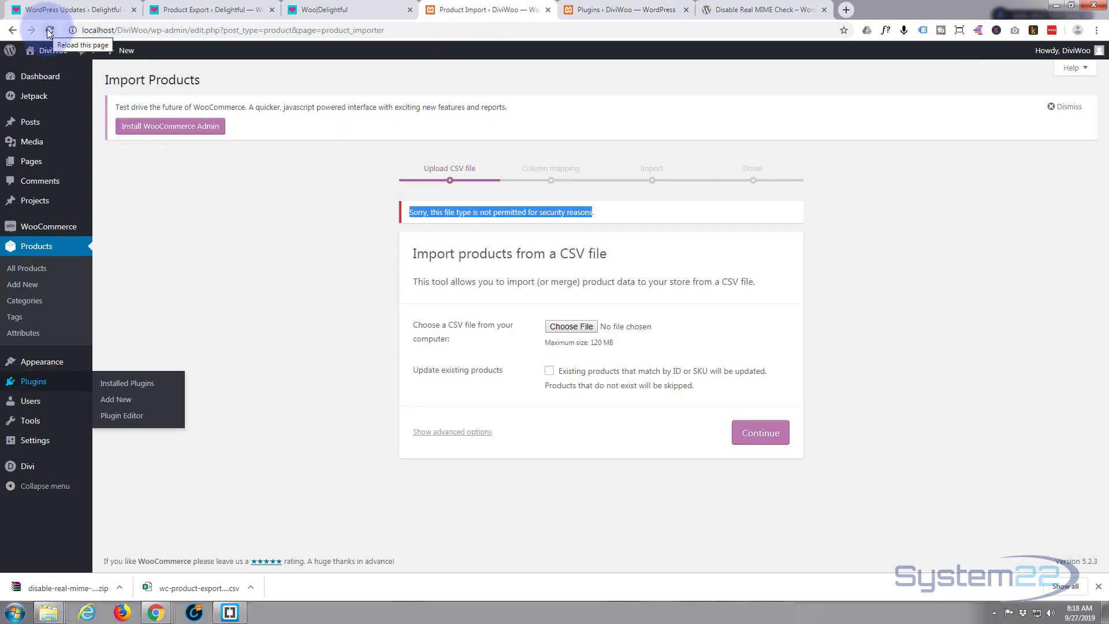
pyautogui.click(49, 30)
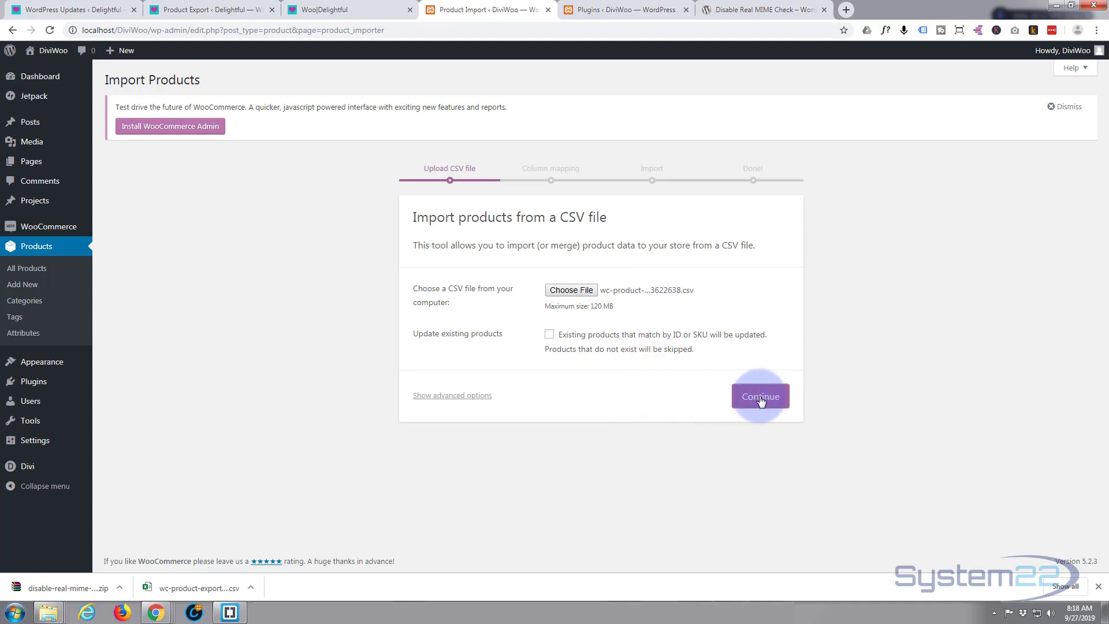
pyautogui.click(760, 395)
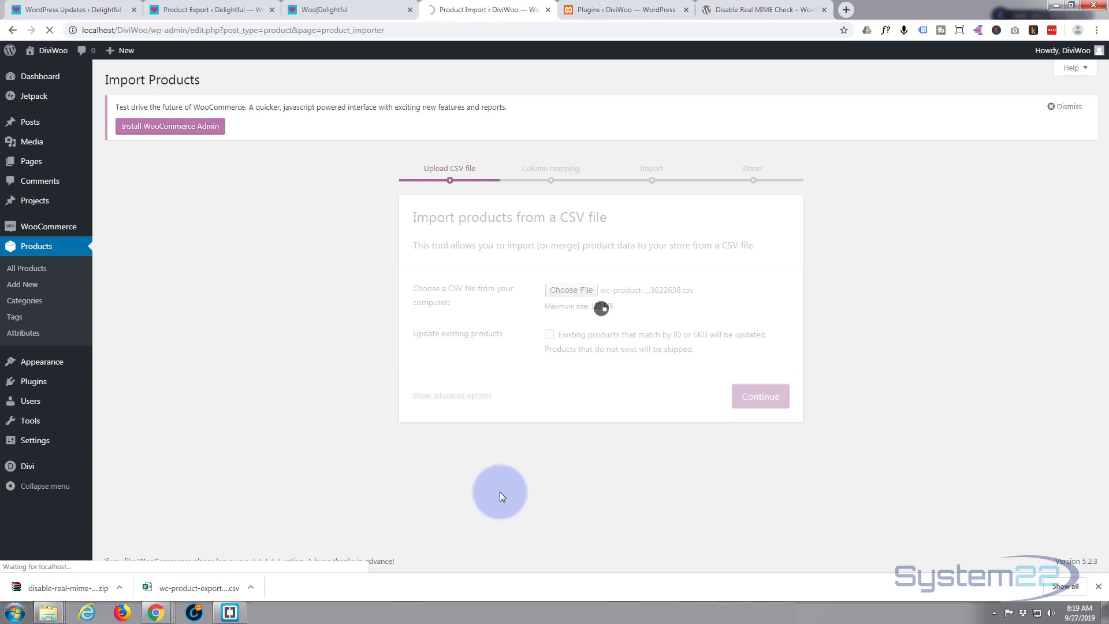
# - Run the importer with the default column mapping; 25 products imported
pyautogui.click(760, 397)
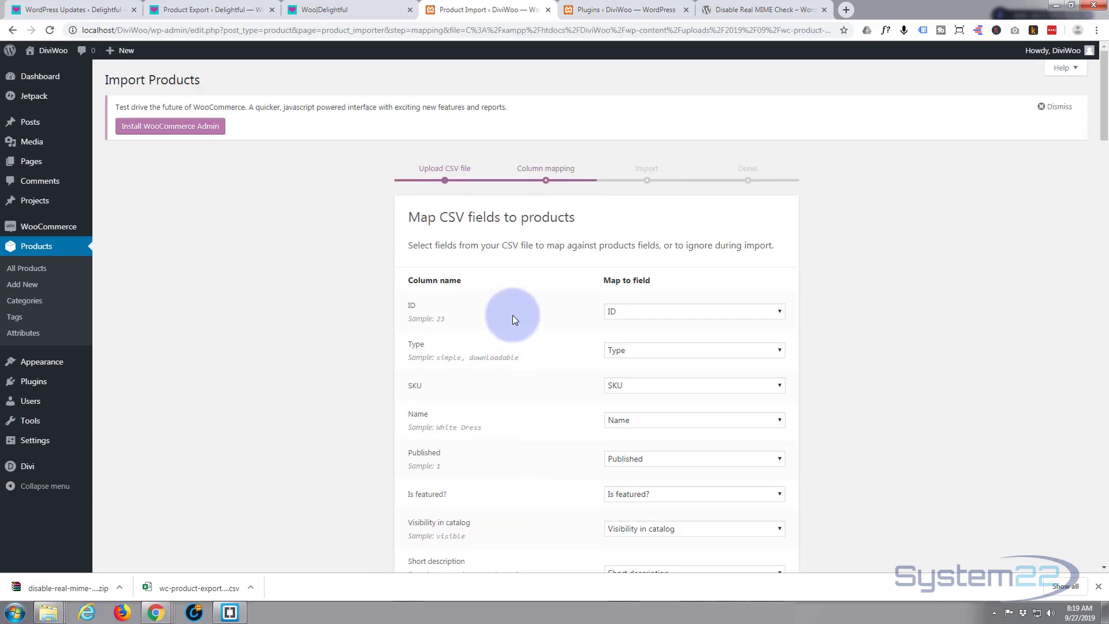
pyautogui.scroll(-3)
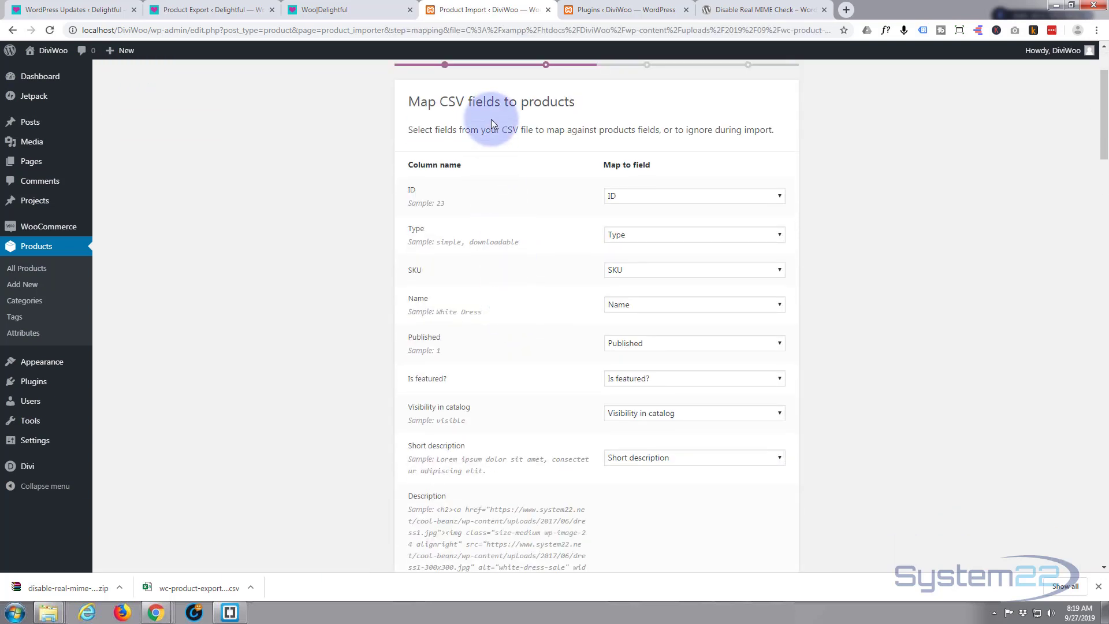
pyautogui.scroll(-3)
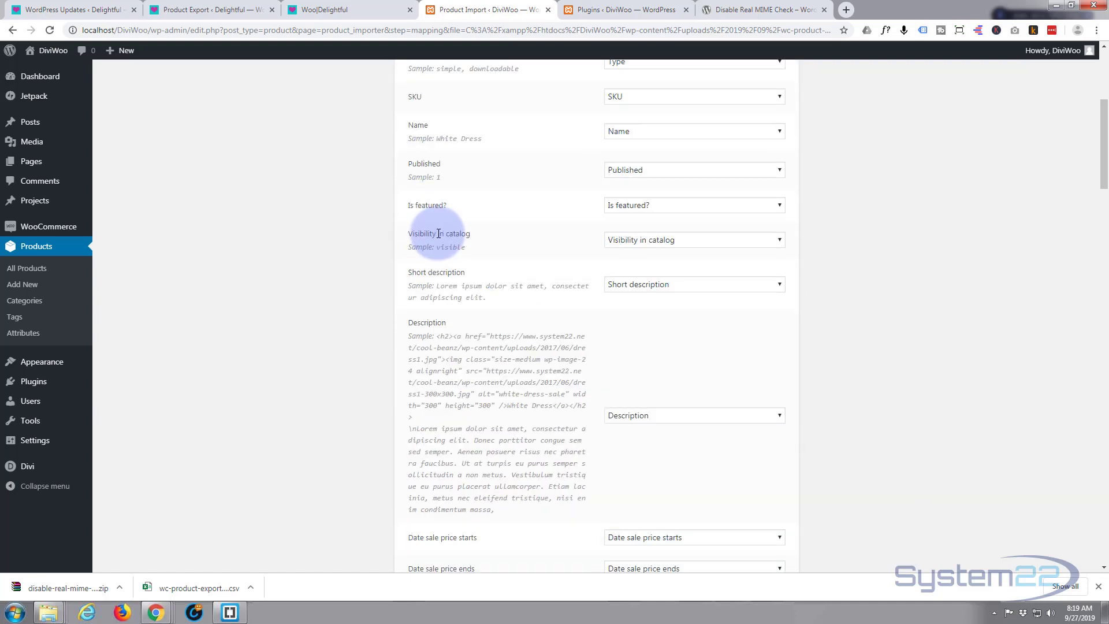
pyautogui.scroll(-3)
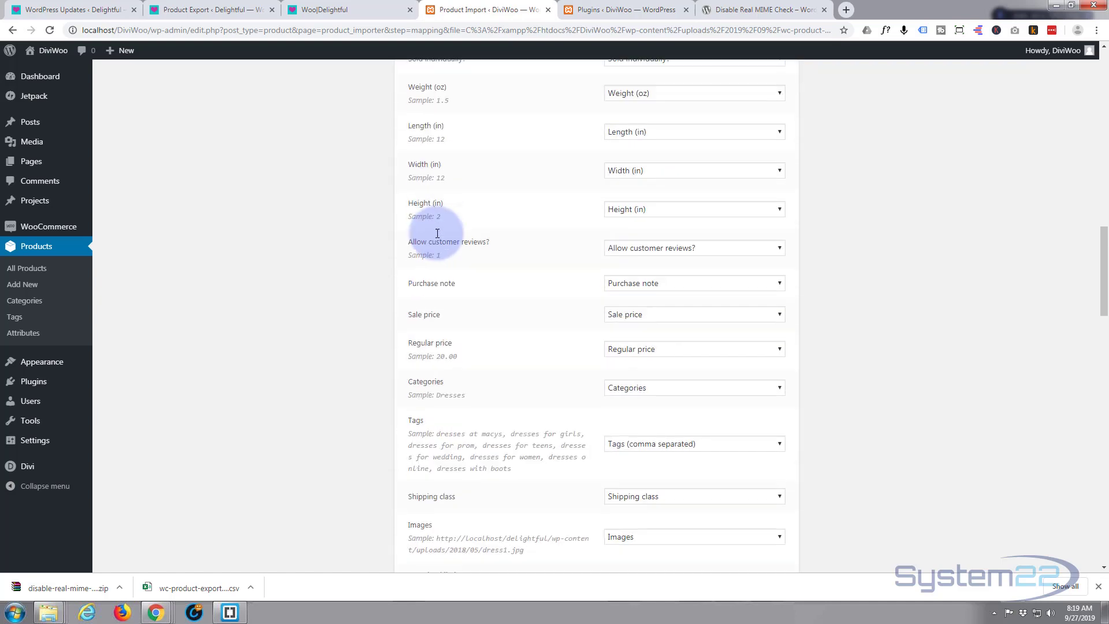
pyautogui.scroll(-3)
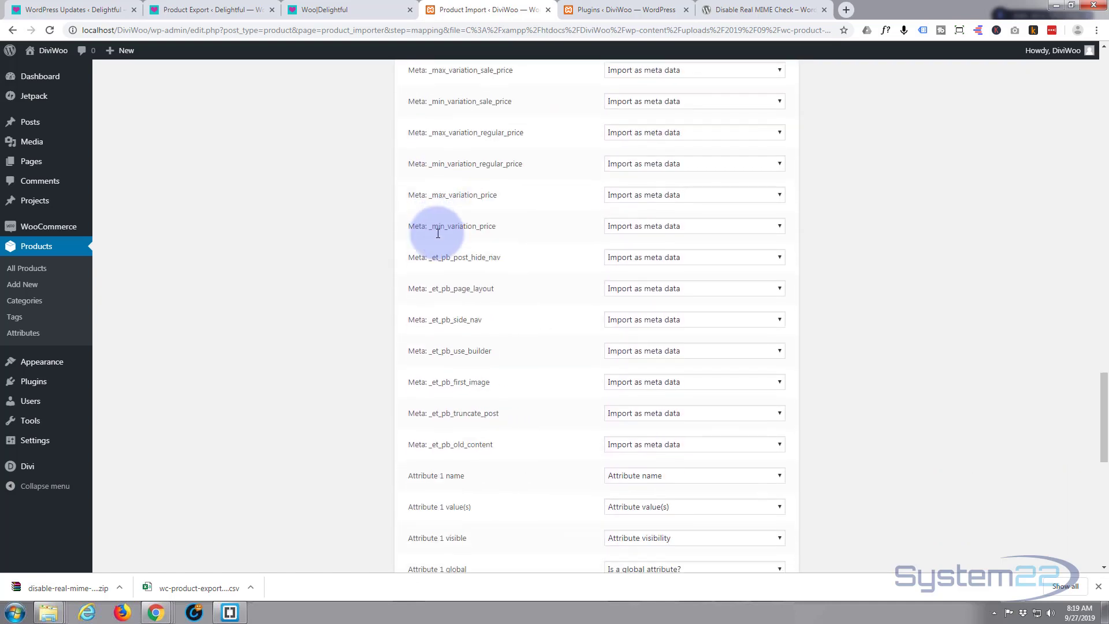
pyautogui.scroll(-3)
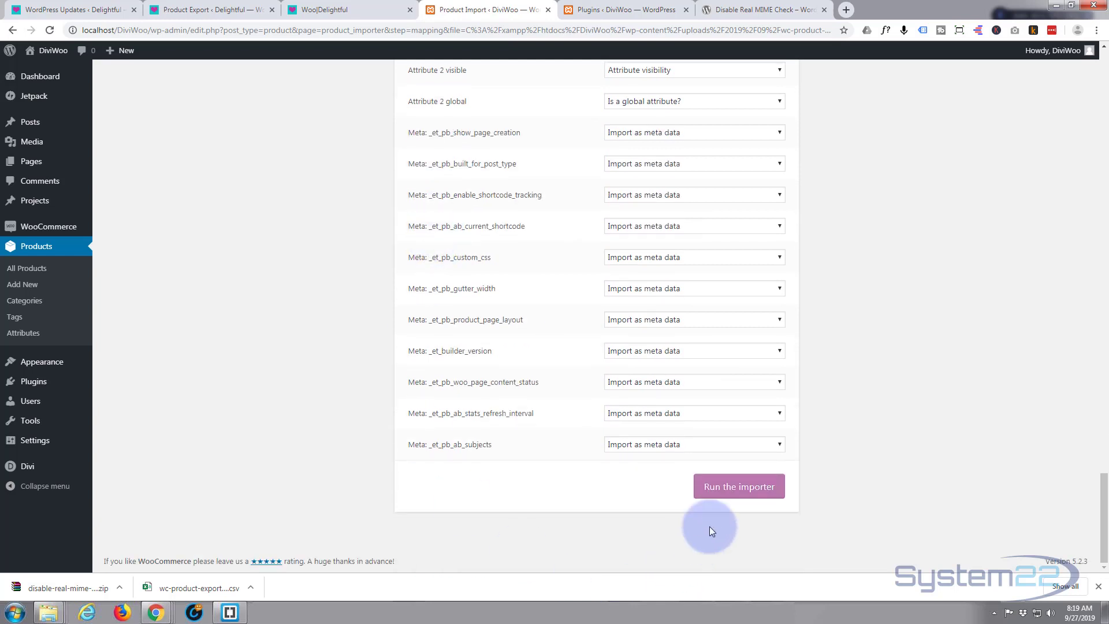
pyautogui.click(737, 485)
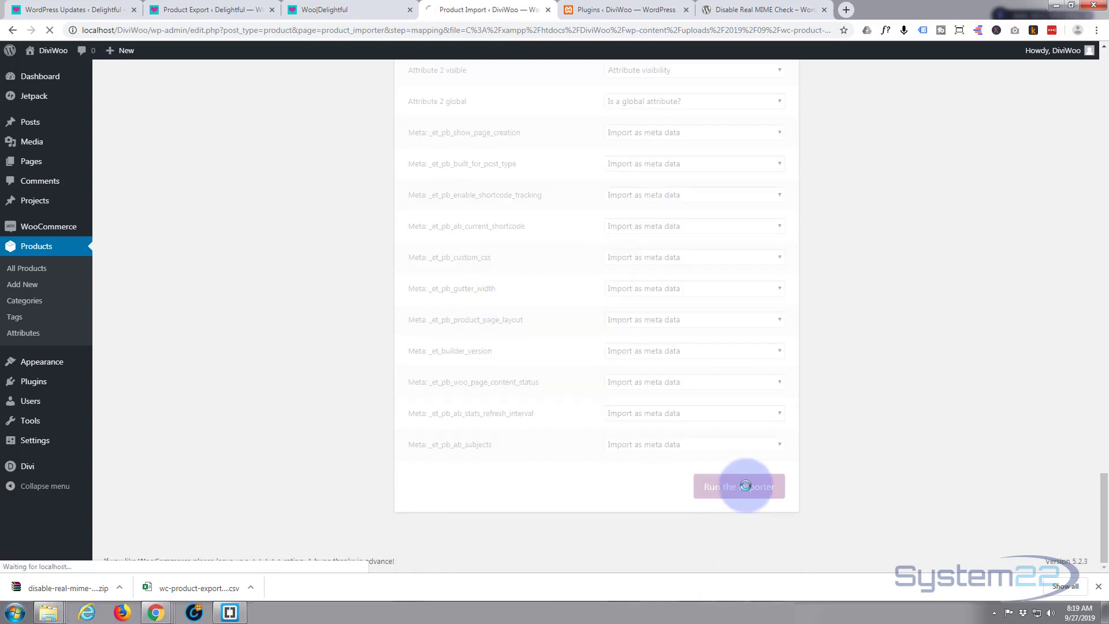
pyautogui.click(737, 485)
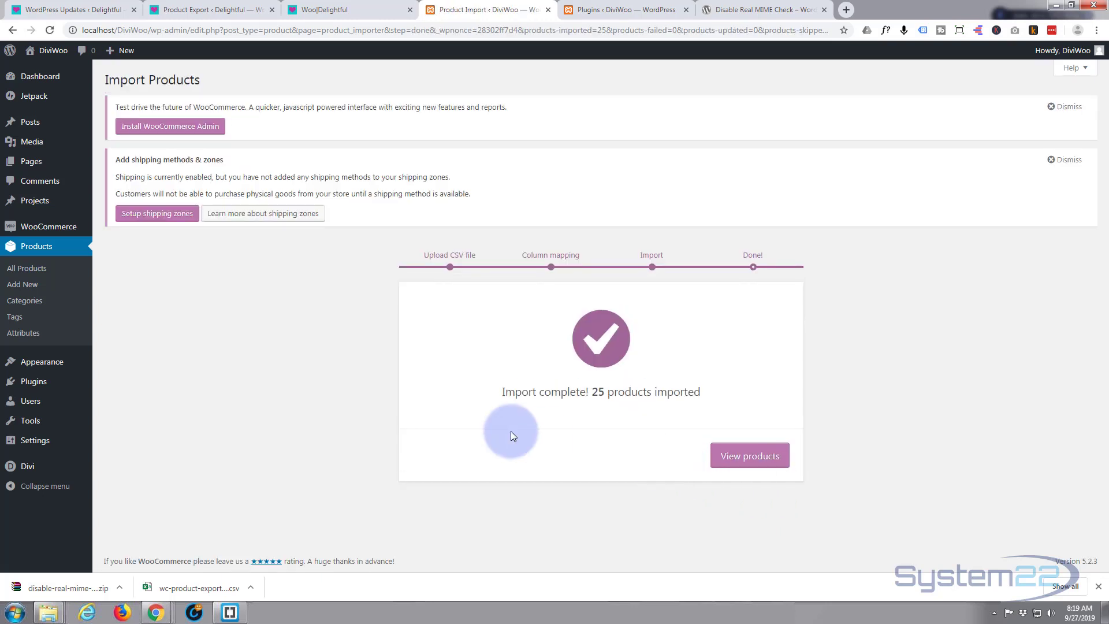
pyautogui.moveTo(613, 409)
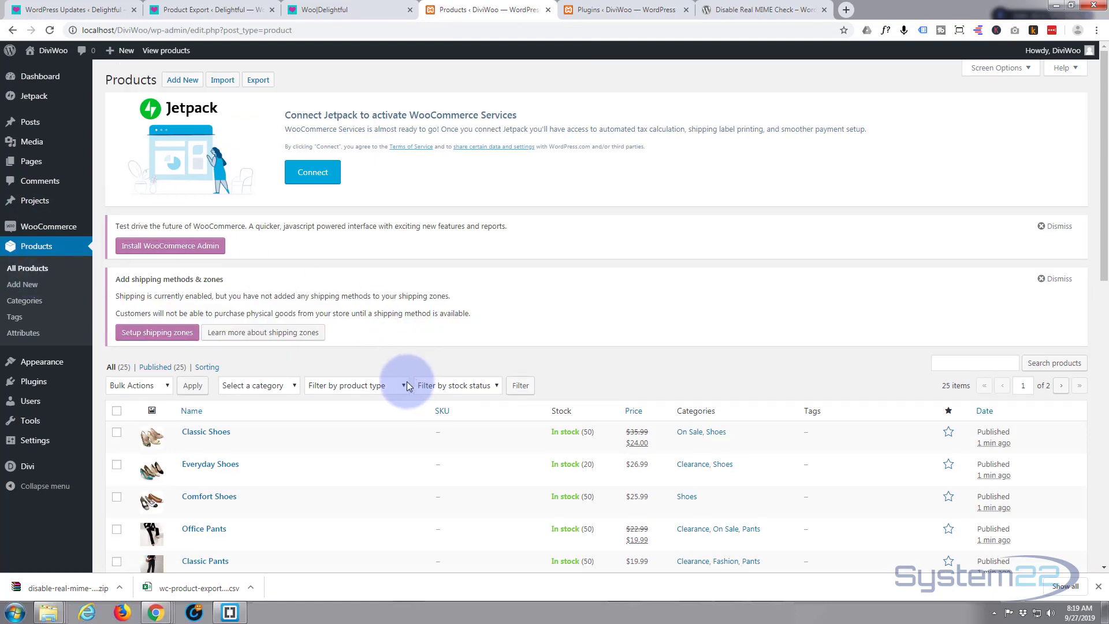
# - Scroll the DiviWoo products list to check the 25 imported items
pyautogui.scroll(-3)
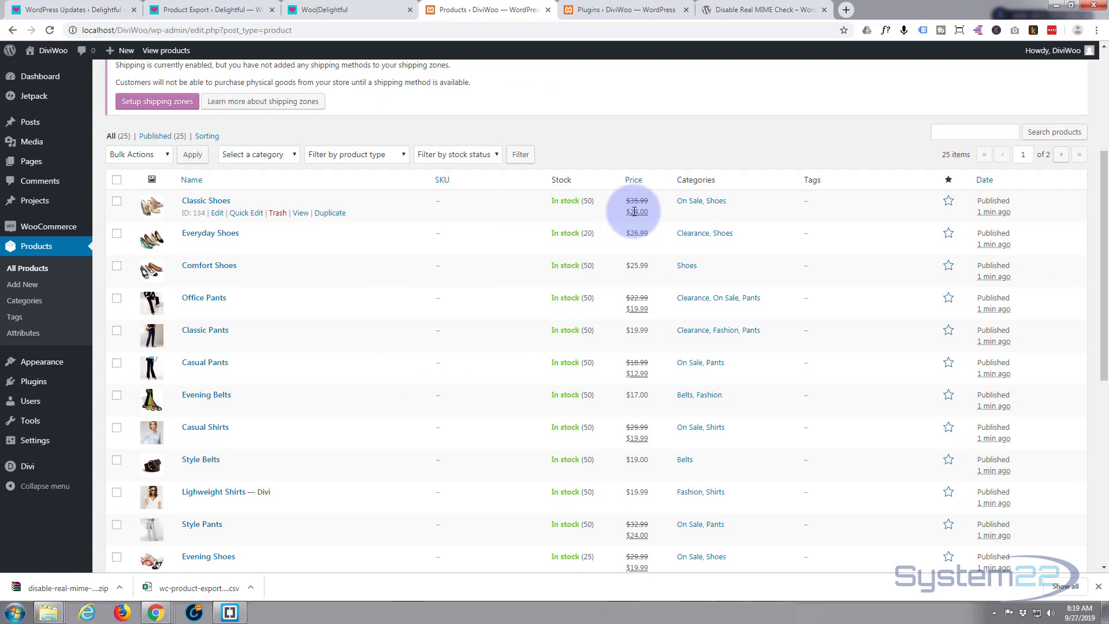
pyautogui.moveTo(632, 246)
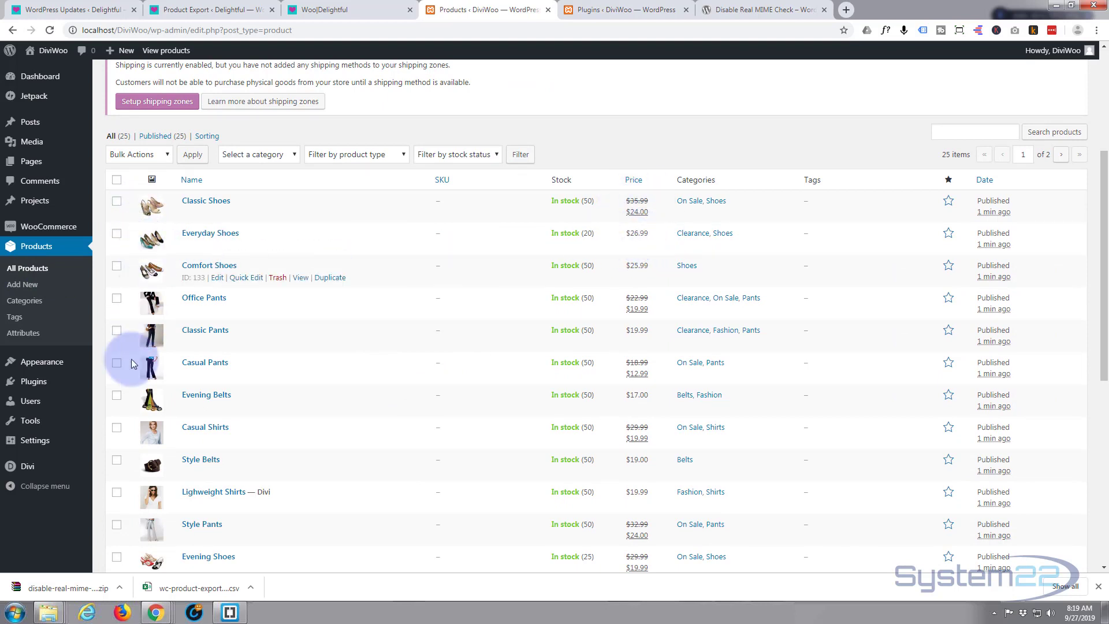
pyautogui.scroll(-3)
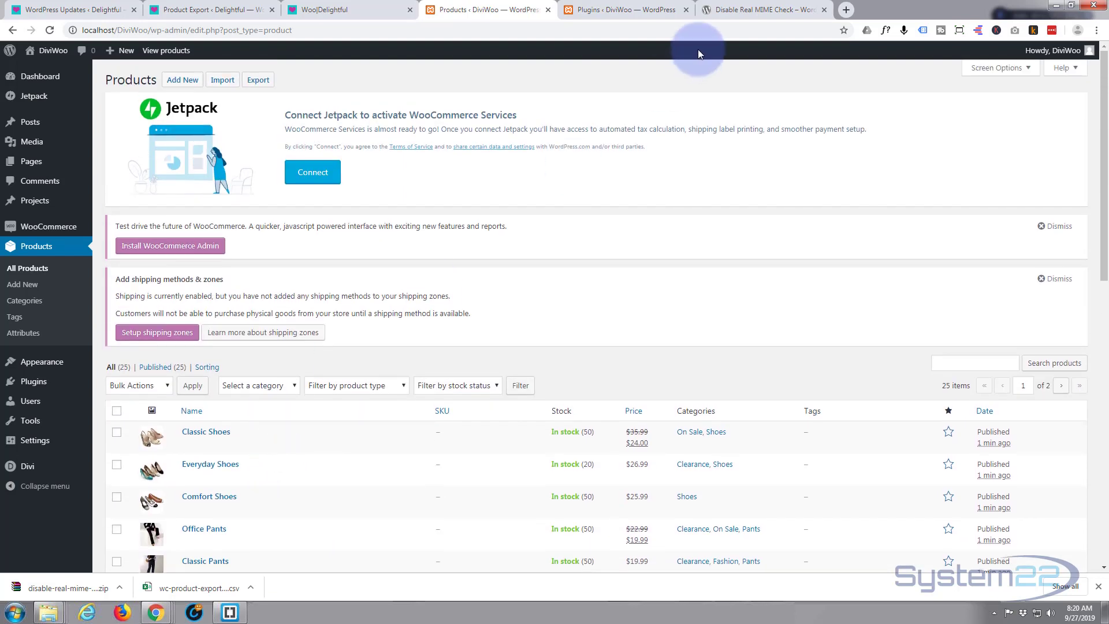
pyautogui.click(623, 10)
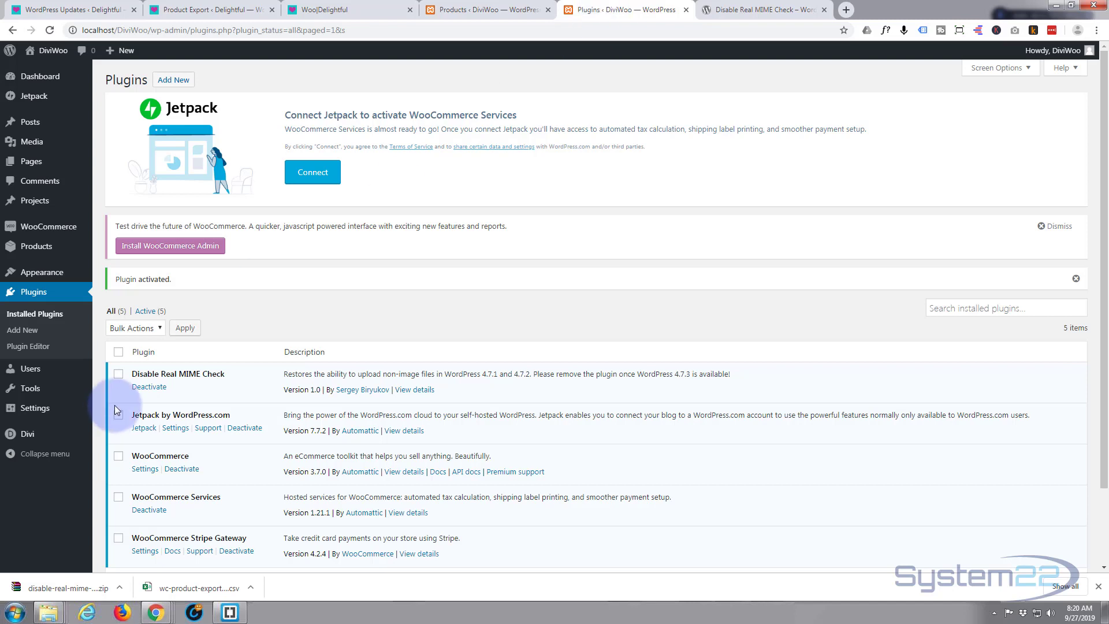
pyautogui.moveTo(149, 386)
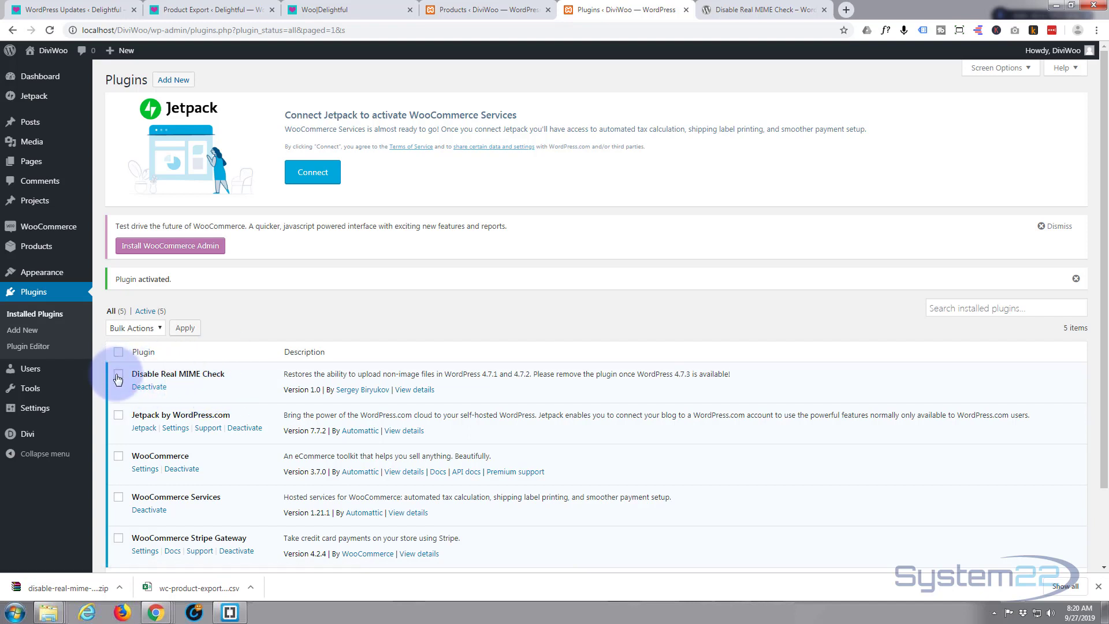
pyautogui.moveTo(219, 387)
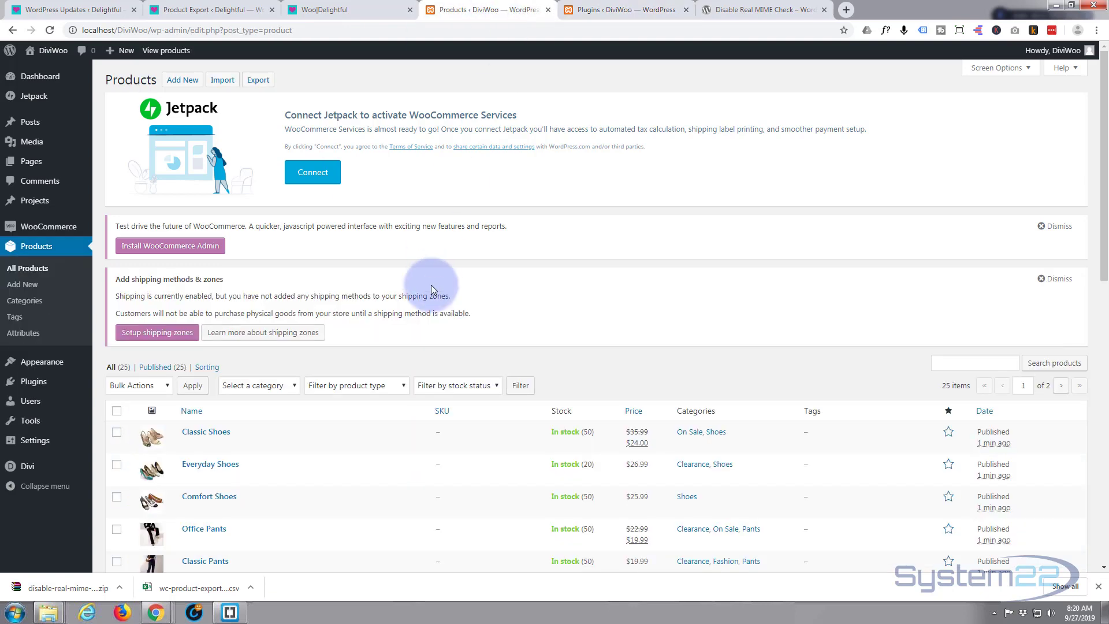
pyautogui.scroll(-3)
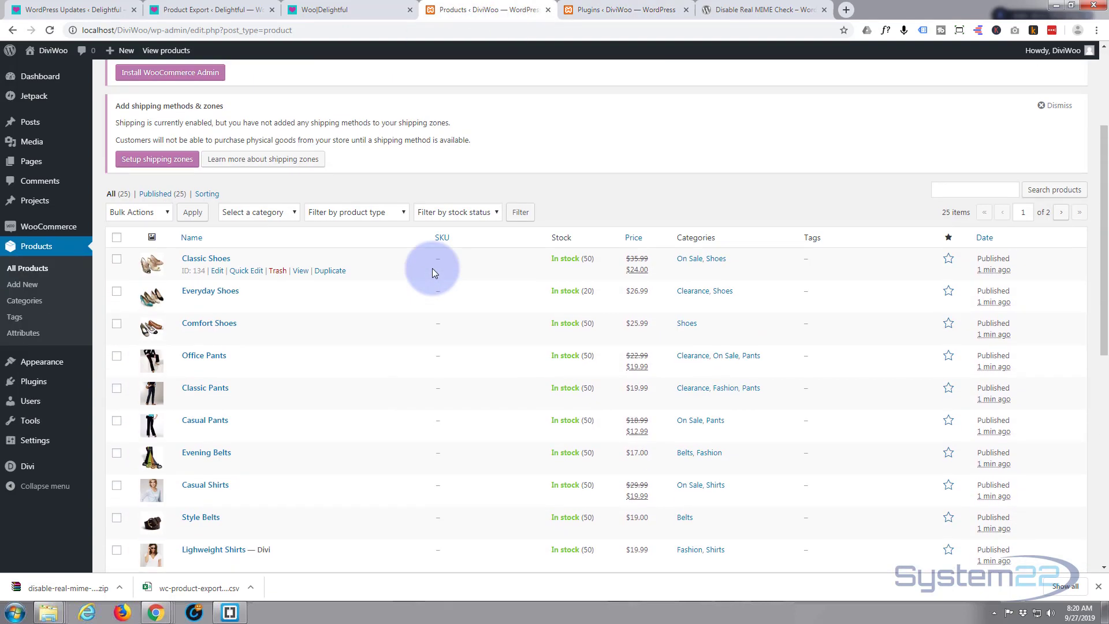